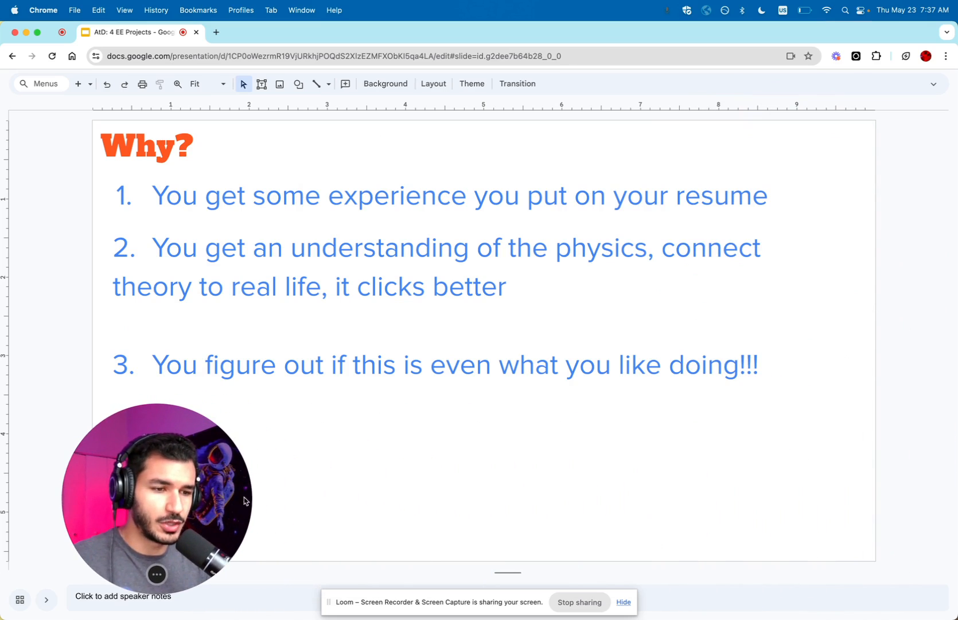
pyautogui.moveTo(391, 509)
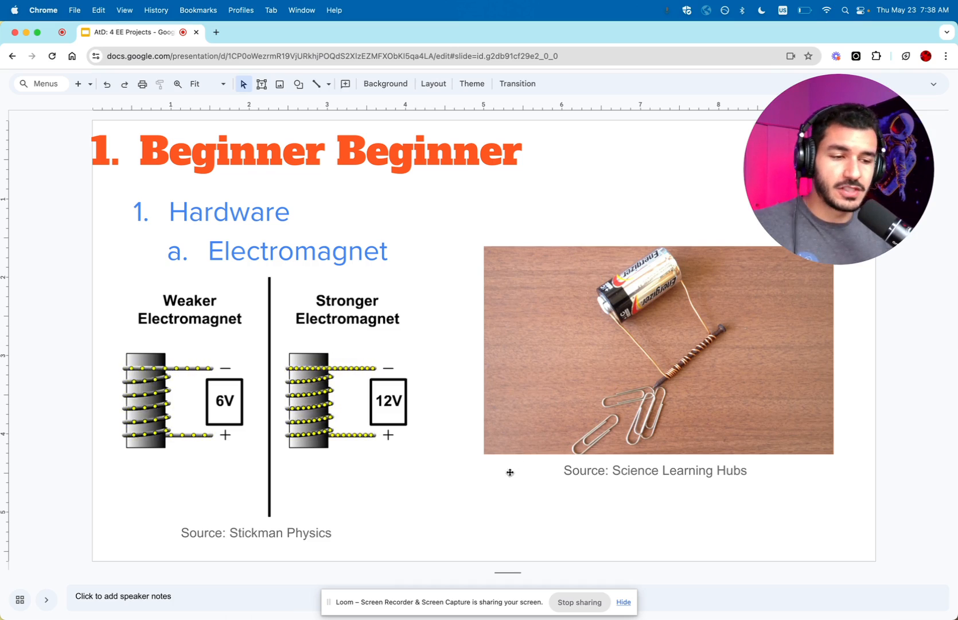
pyautogui.moveTo(506, 526)
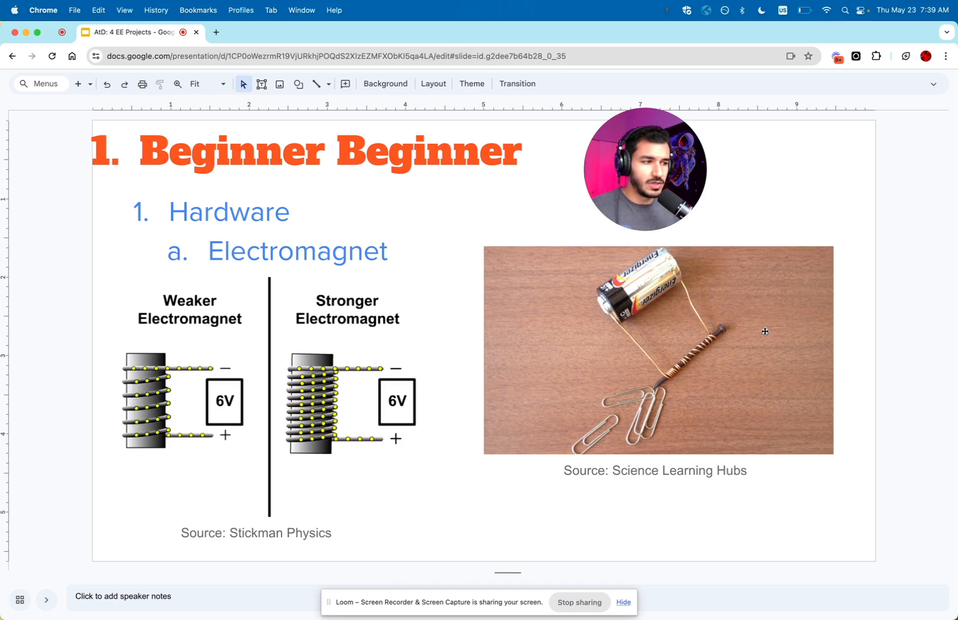
pyautogui.moveTo(889, 393)
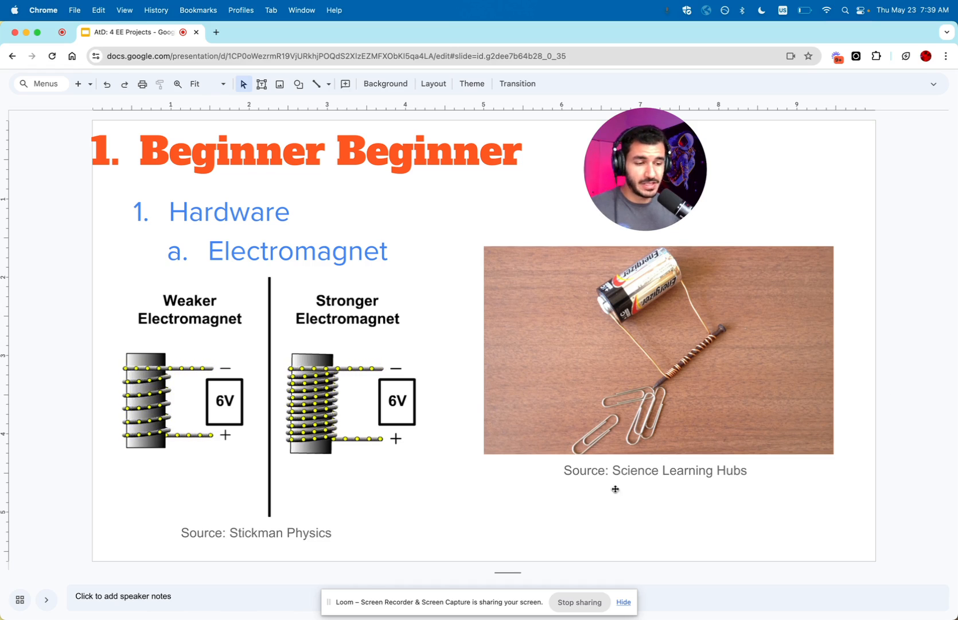
pyautogui.moveTo(730, 348)
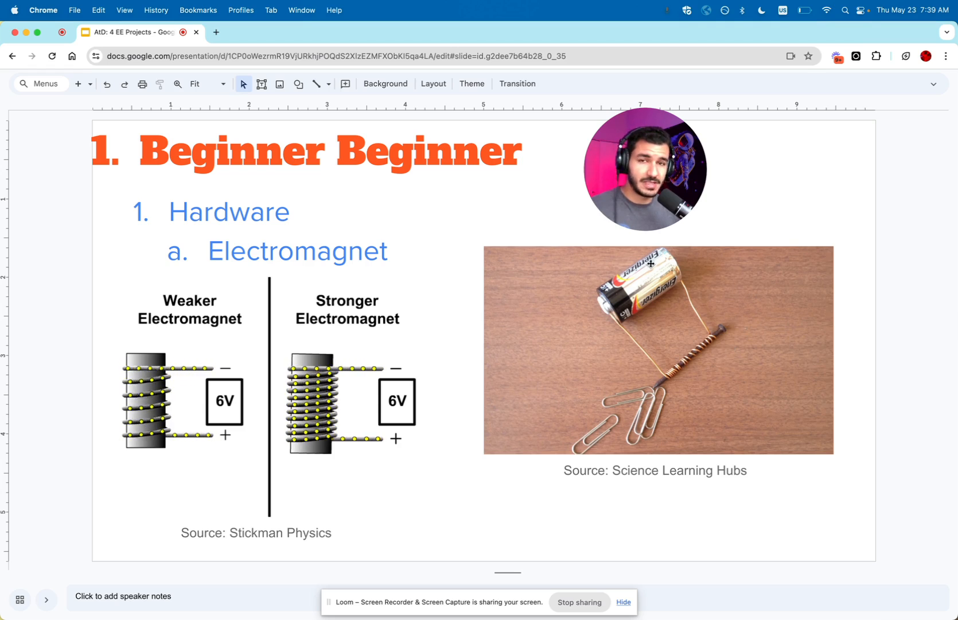
pyautogui.moveTo(693, 375)
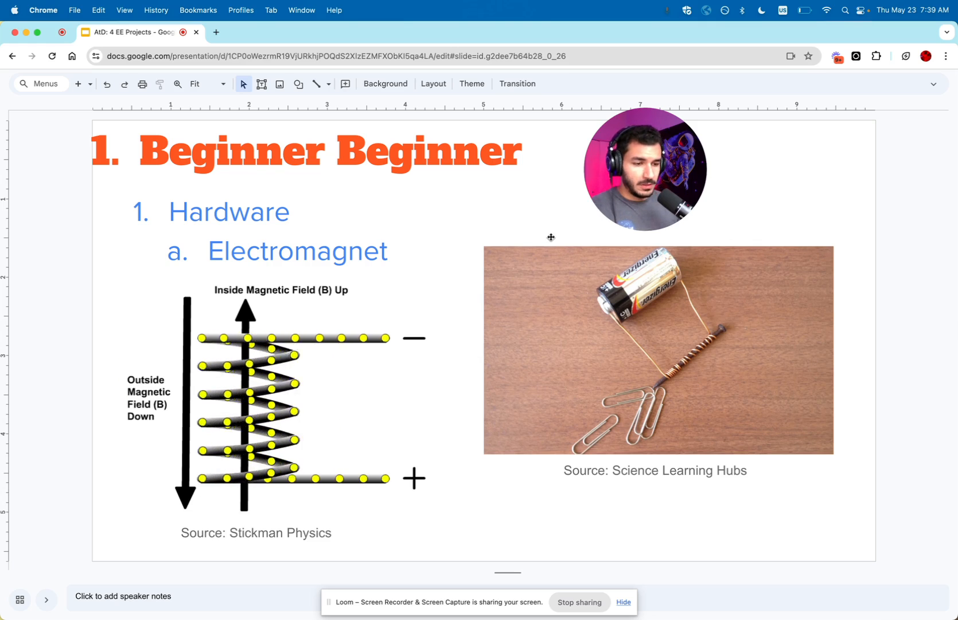
pyautogui.moveTo(627, 534)
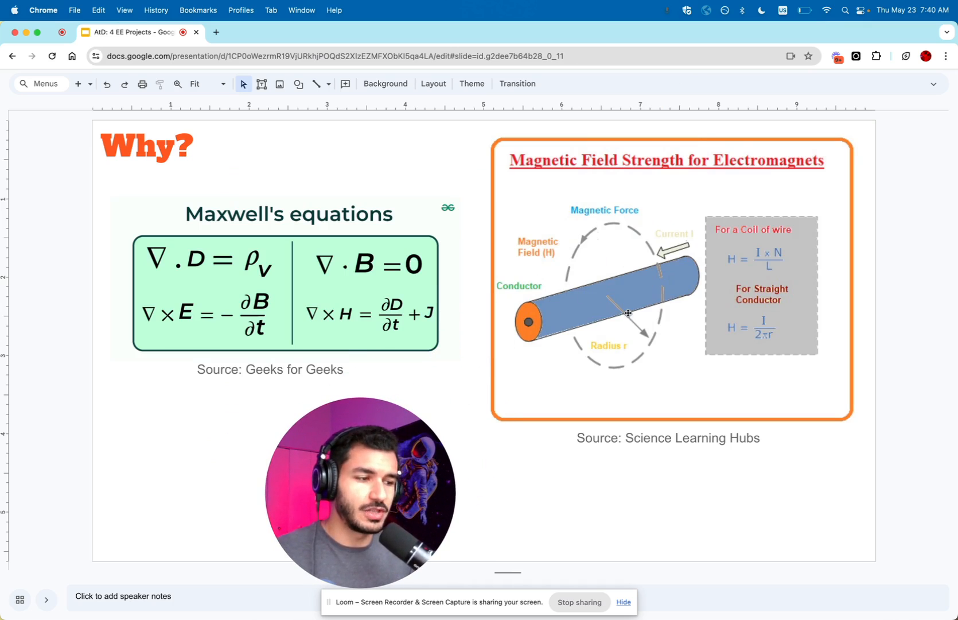
pyautogui.moveTo(621, 289)
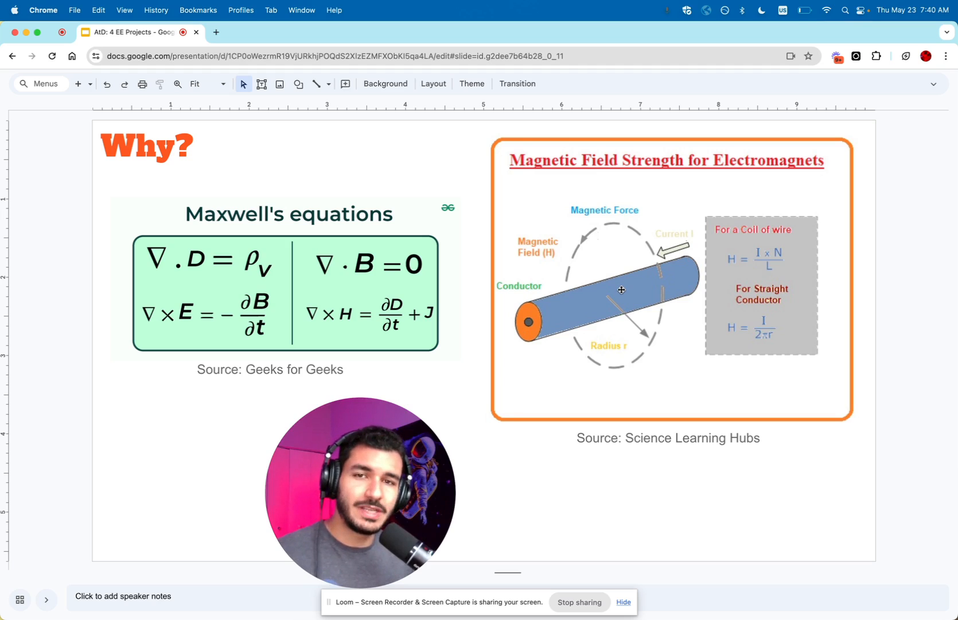
pyautogui.moveTo(551, 350)
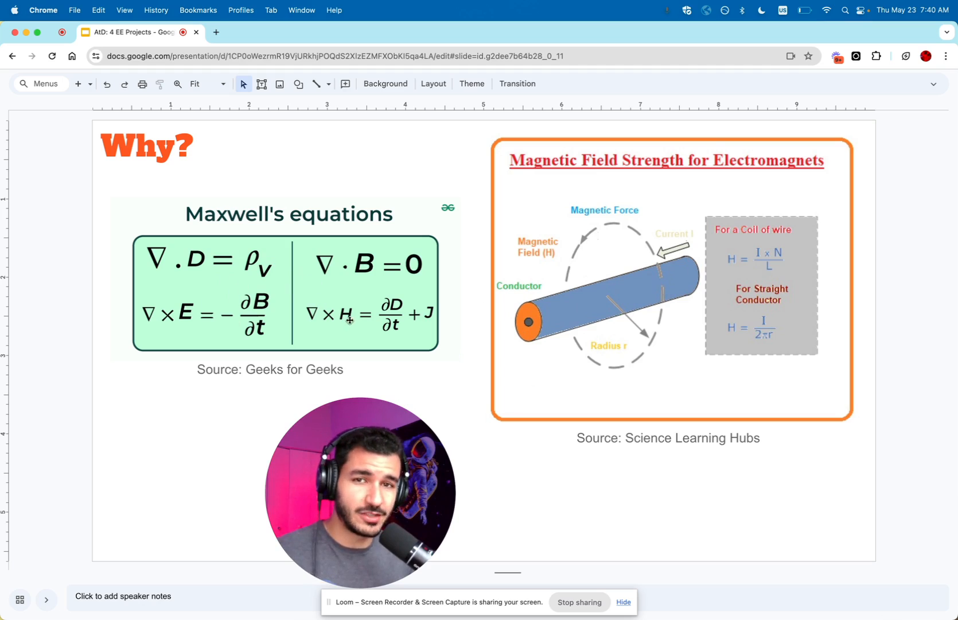
pyautogui.moveTo(481, 528)
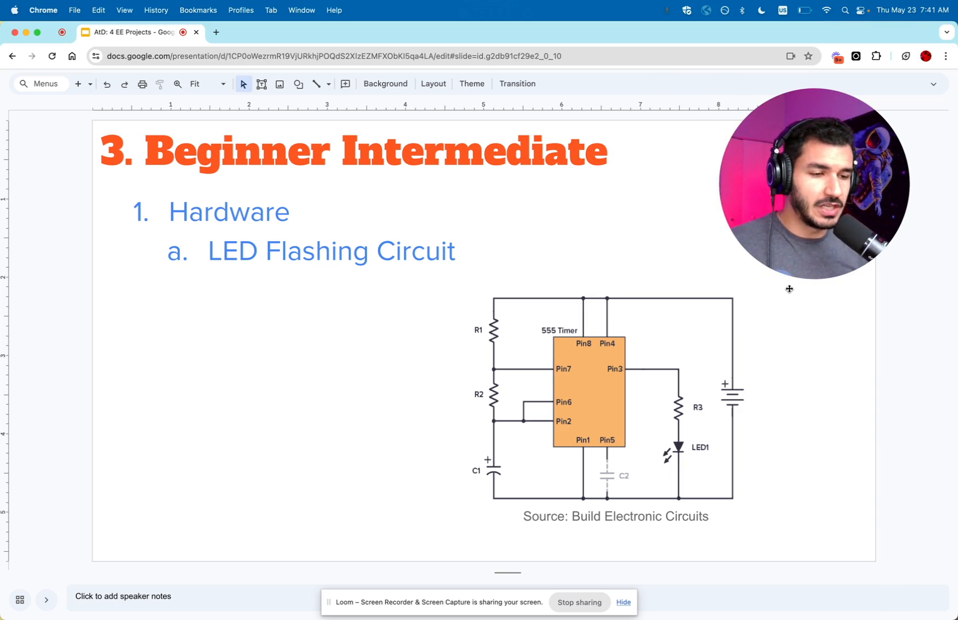
pyautogui.moveTo(792, 308)
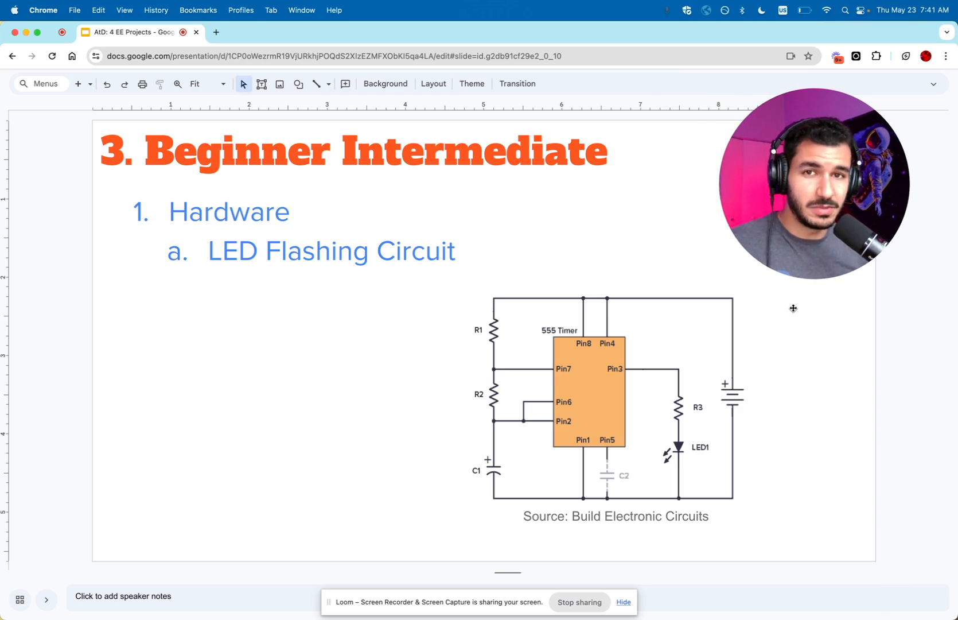
pyautogui.moveTo(809, 332)
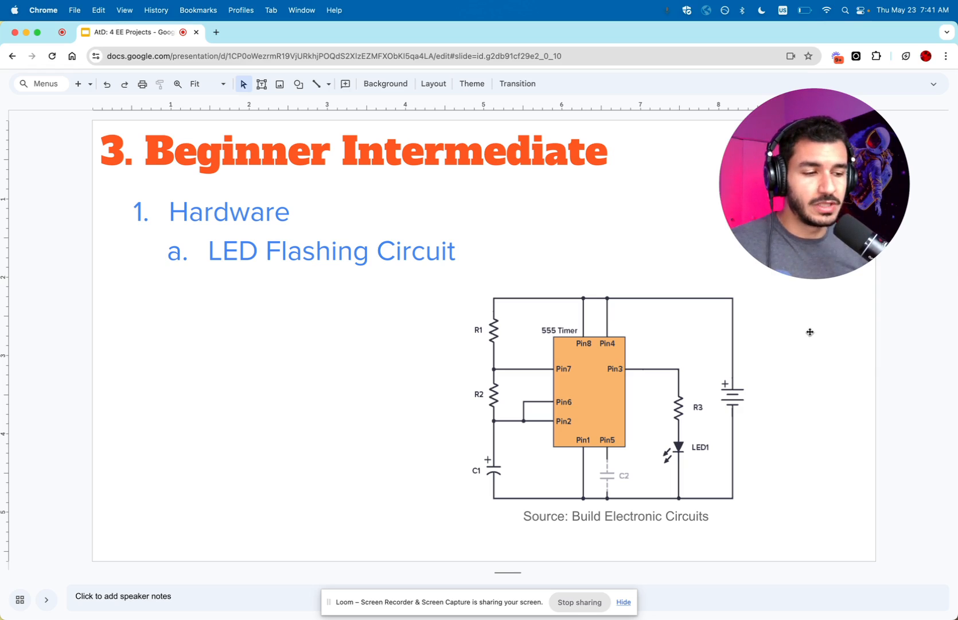
pyautogui.moveTo(803, 328)
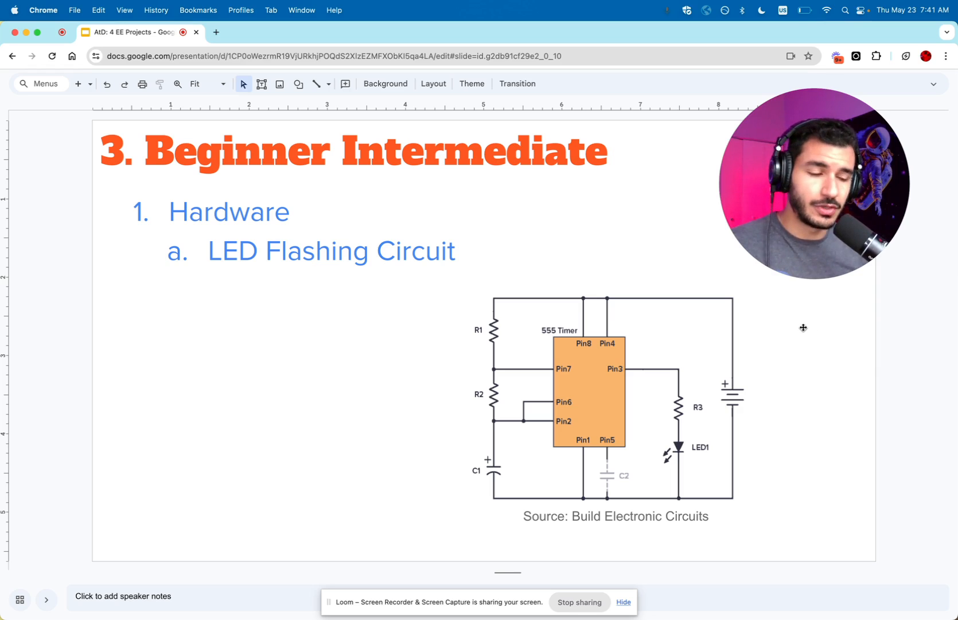
pyautogui.moveTo(453, 316)
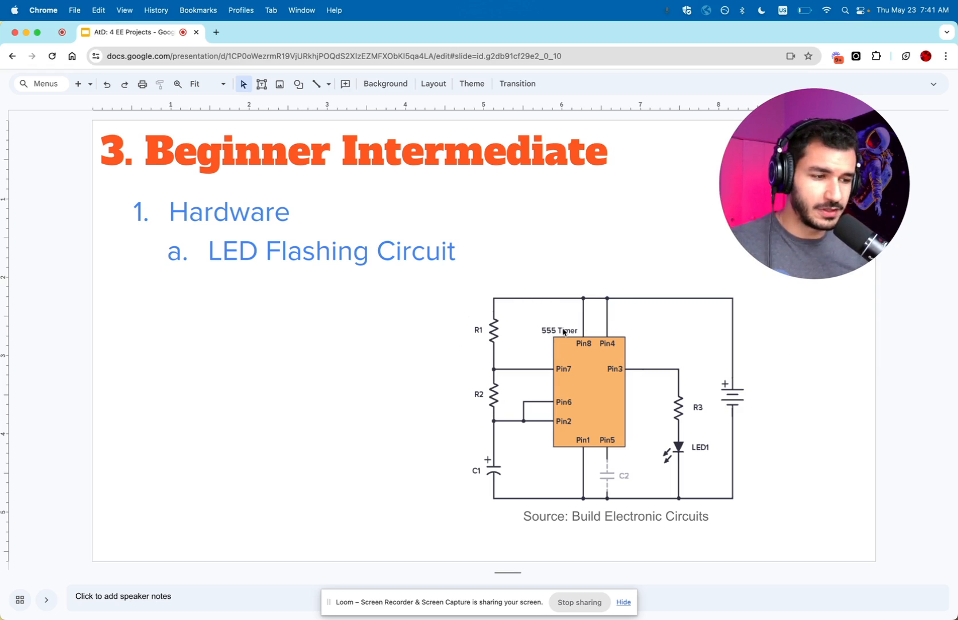
pyautogui.moveTo(208, 31)
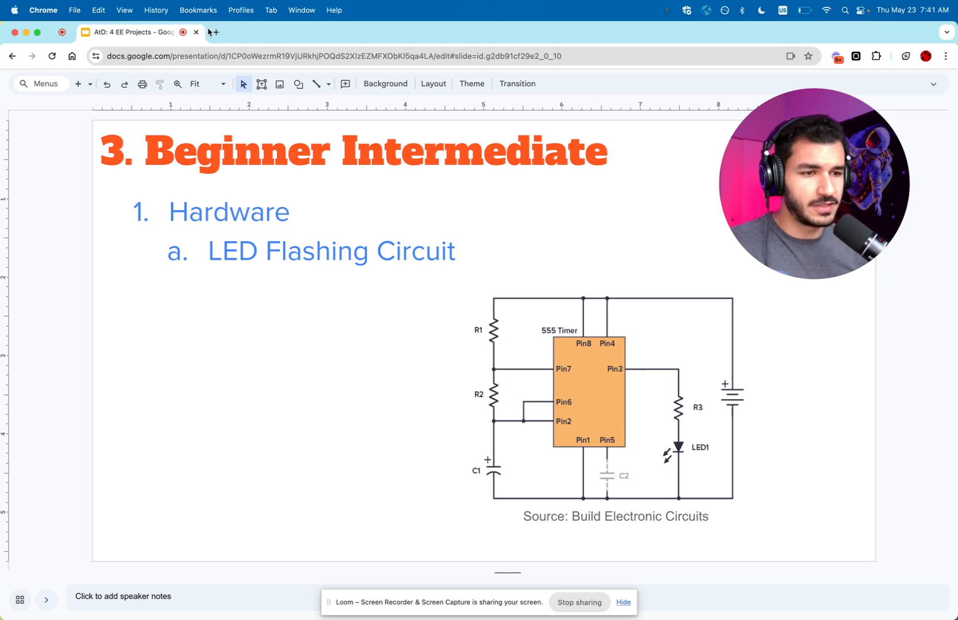
# - Search Google for 'lm555 timer led flashing'
pyautogui.write('lm555 timer')
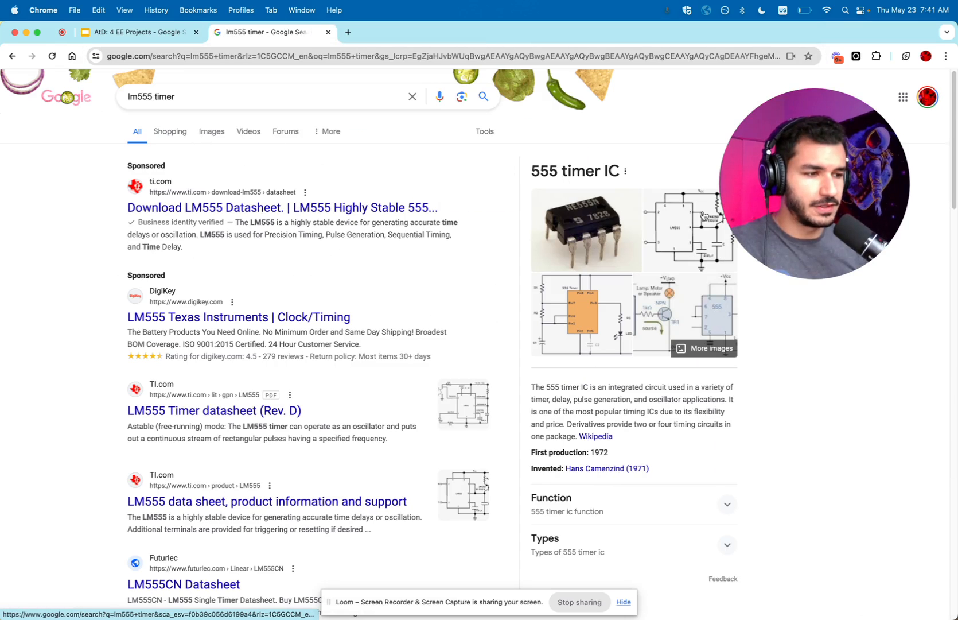
pyautogui.click(262, 96)
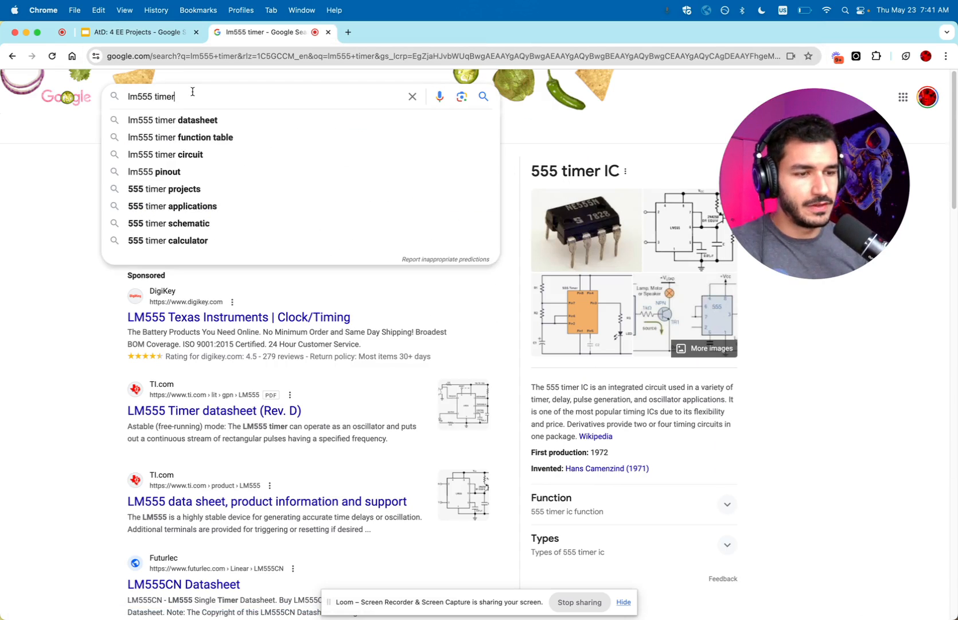
pyautogui.write('led flashing')
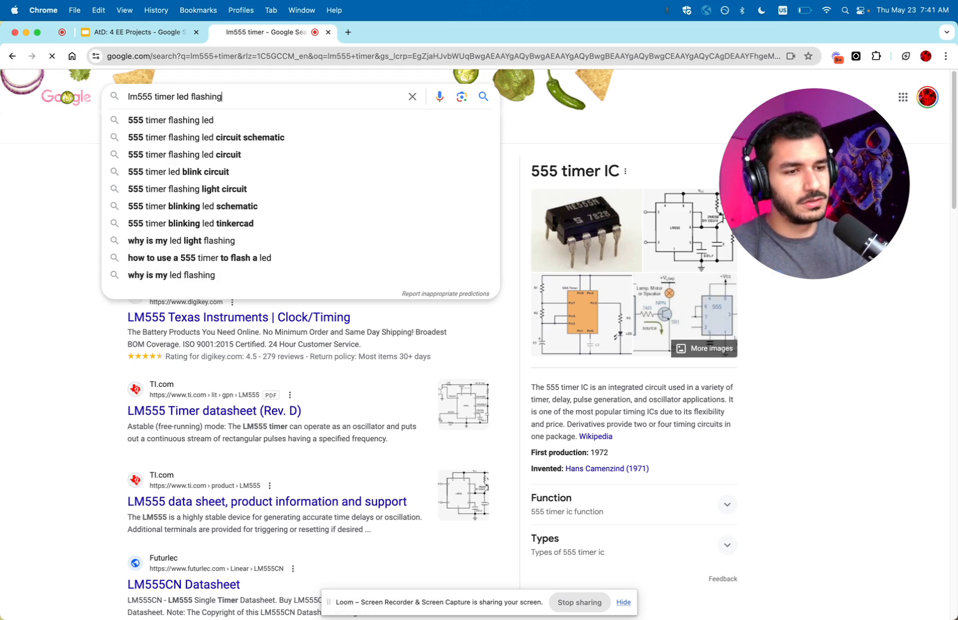
pyautogui.press('Return')
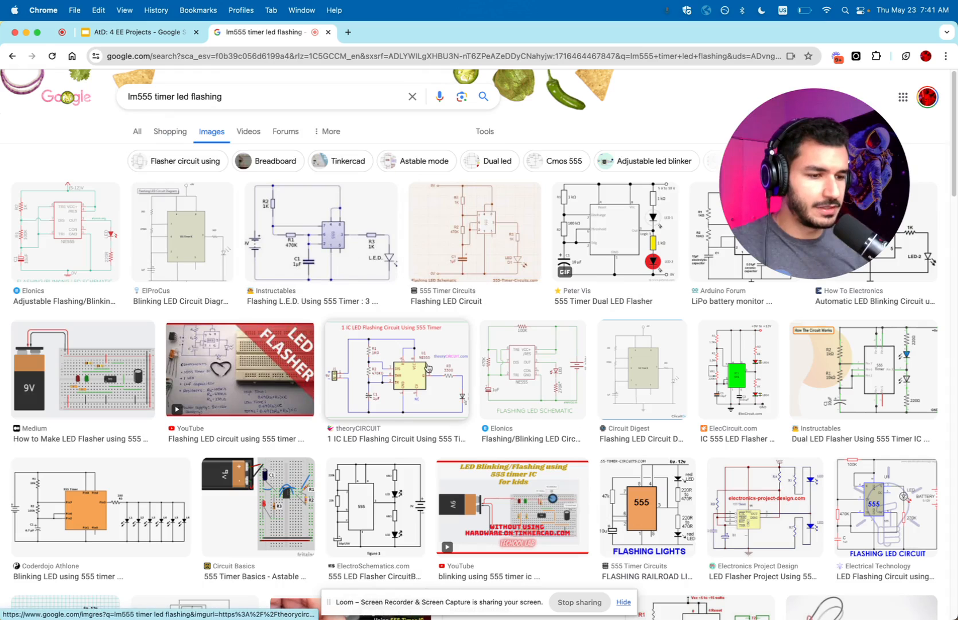
pyautogui.moveTo(478, 401)
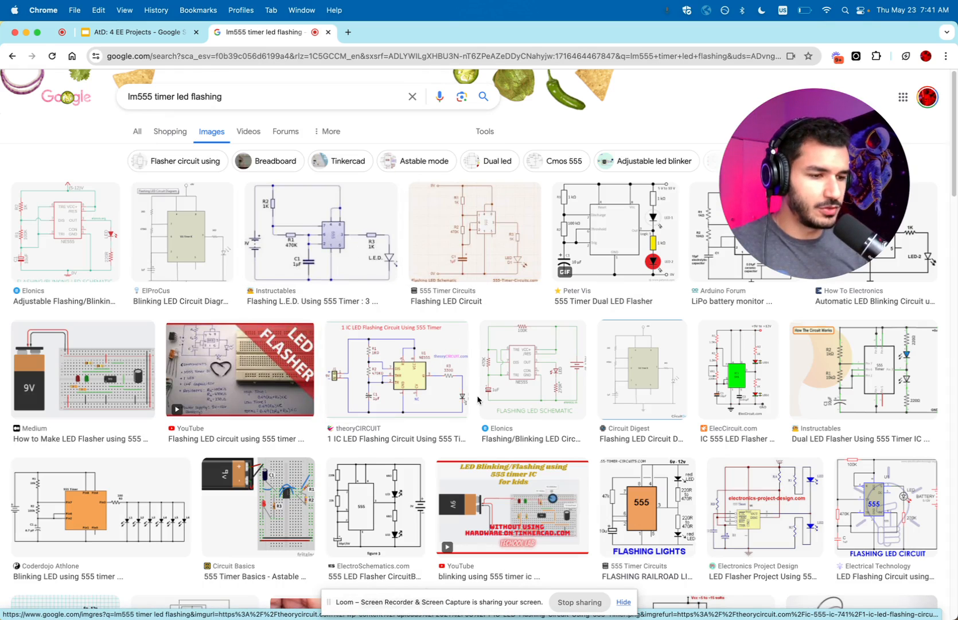
# - Preview the 1 IC and 9V breadboard LED flasher images, then begin an 'arduino' search
pyautogui.click(396, 369)
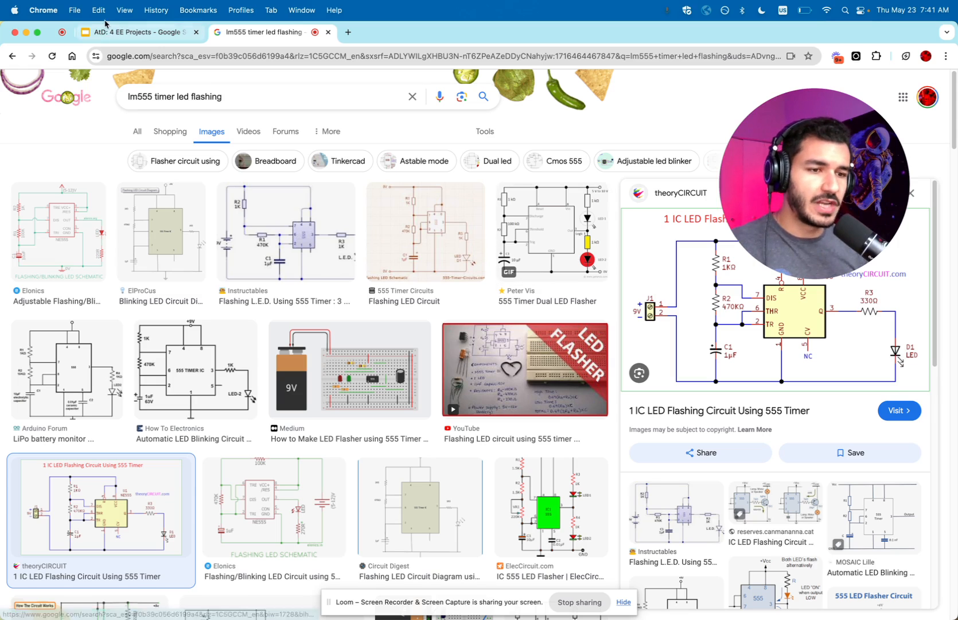
pyautogui.moveTo(141, 32)
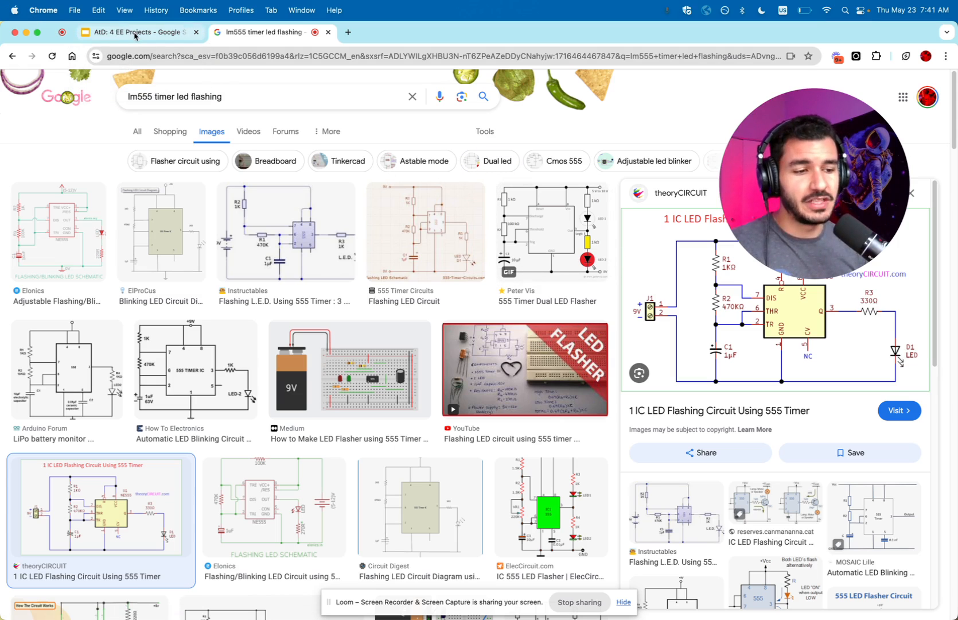
pyautogui.click(349, 368)
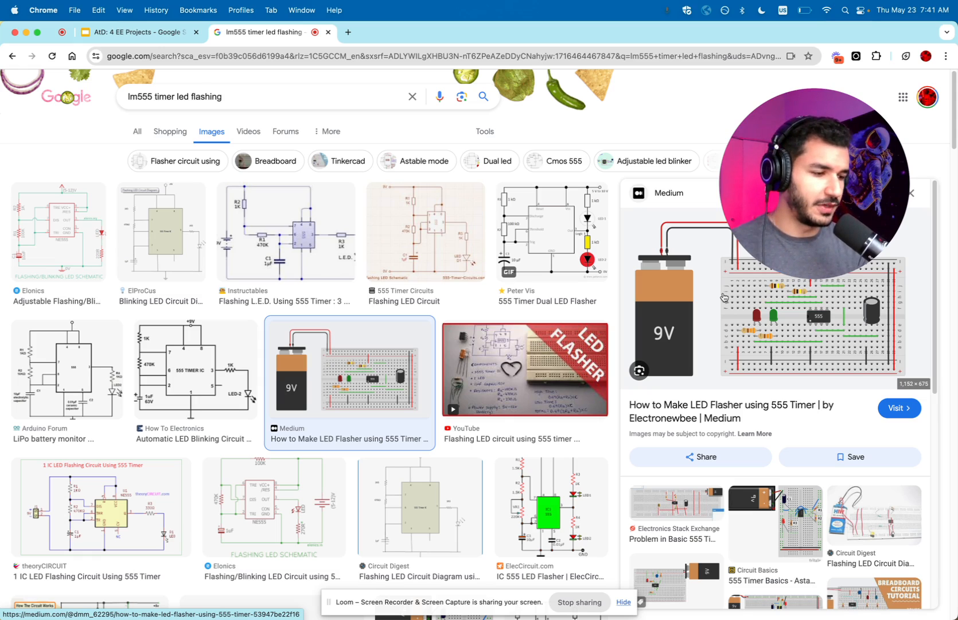
pyautogui.moveTo(773, 304)
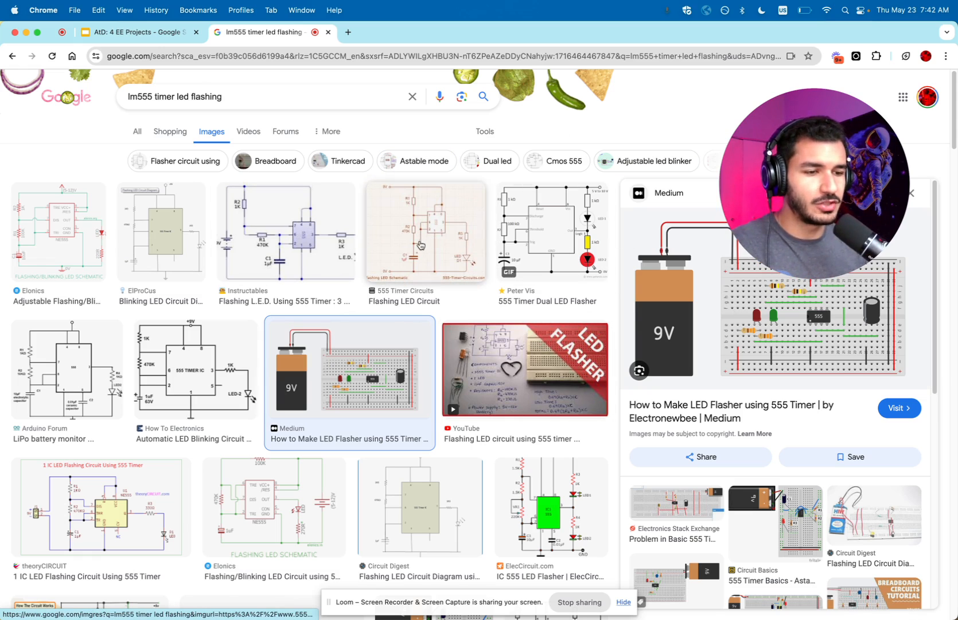
pyautogui.moveTo(307, 231)
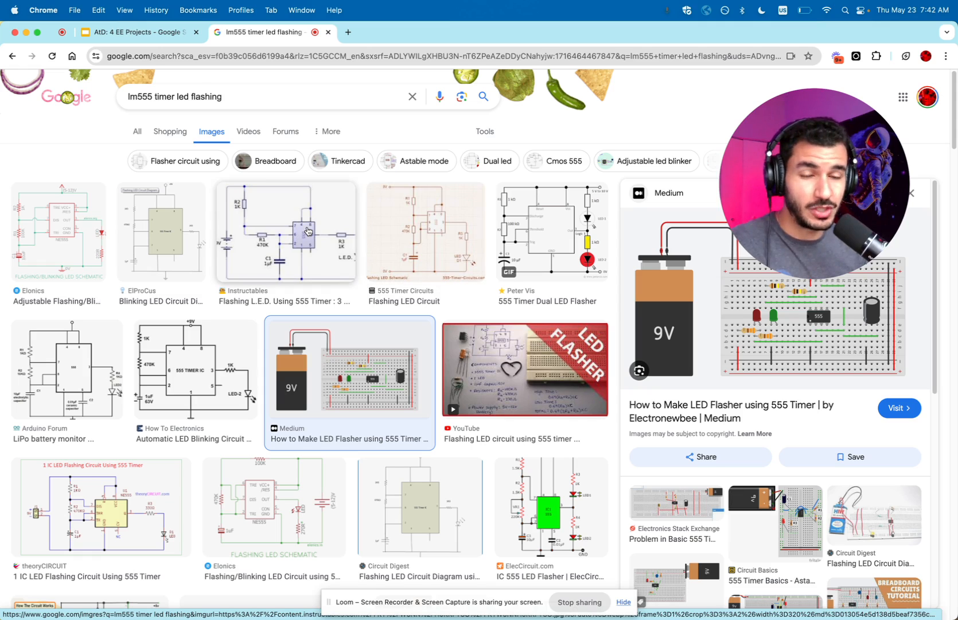
pyautogui.moveTo(222, 106)
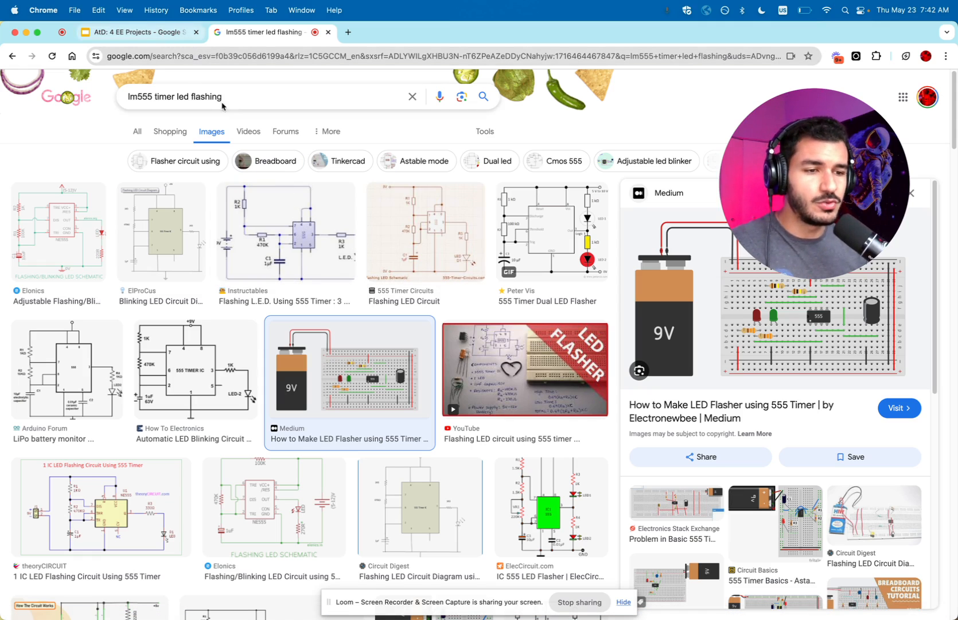
pyautogui.write('arduino microcontrolle')
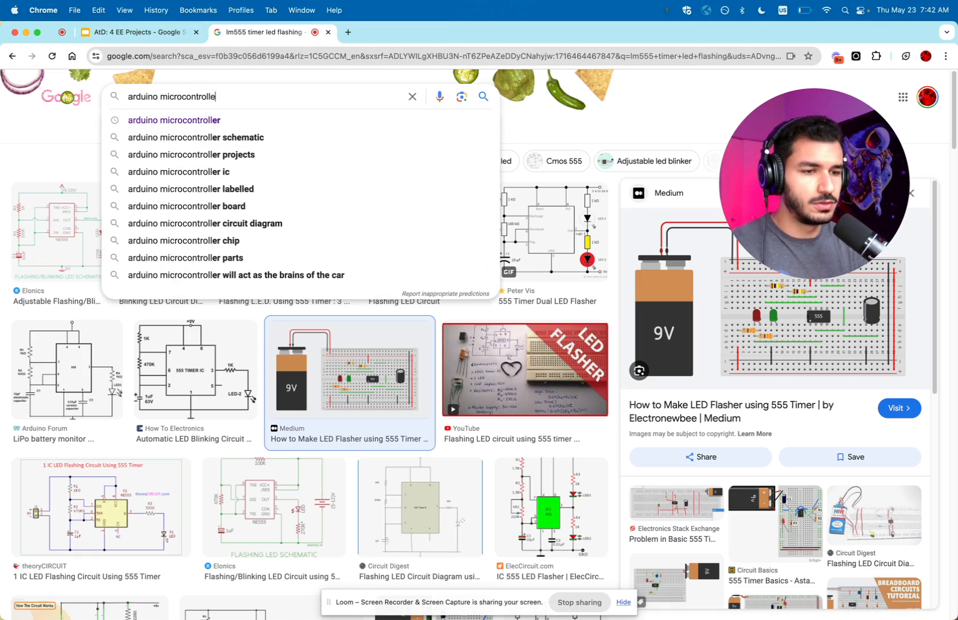
# - Preview the Adafruit Arduino blink lesson image and return to the EE Projects slides
pyautogui.write('link')
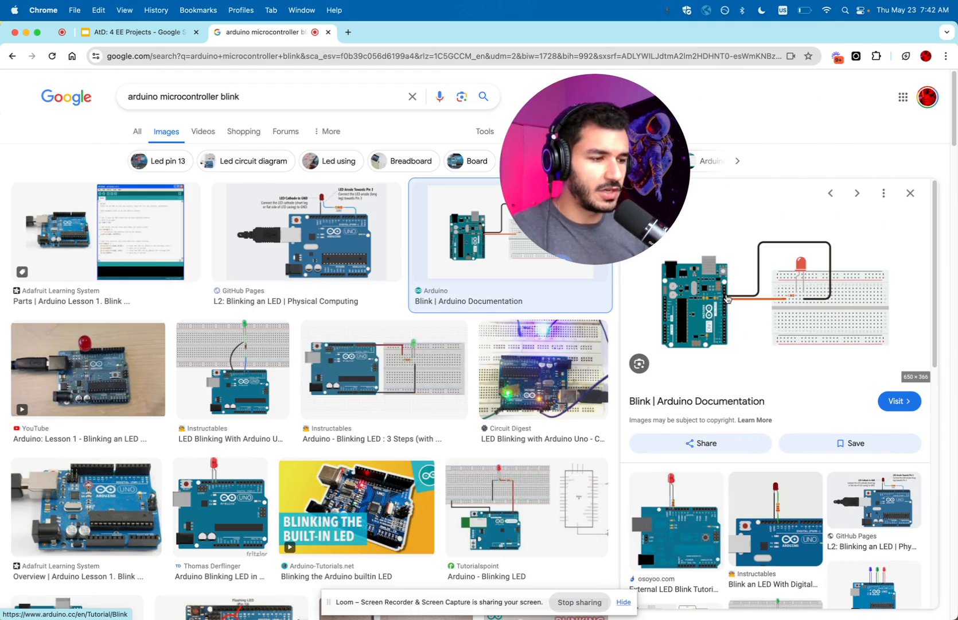
pyautogui.moveTo(233, 217)
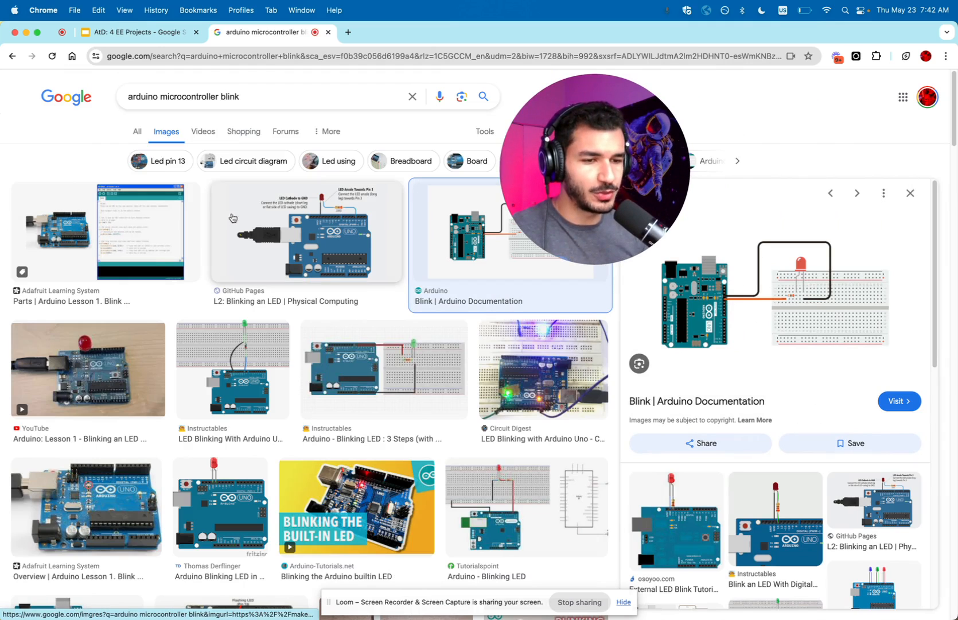
pyautogui.click(104, 230)
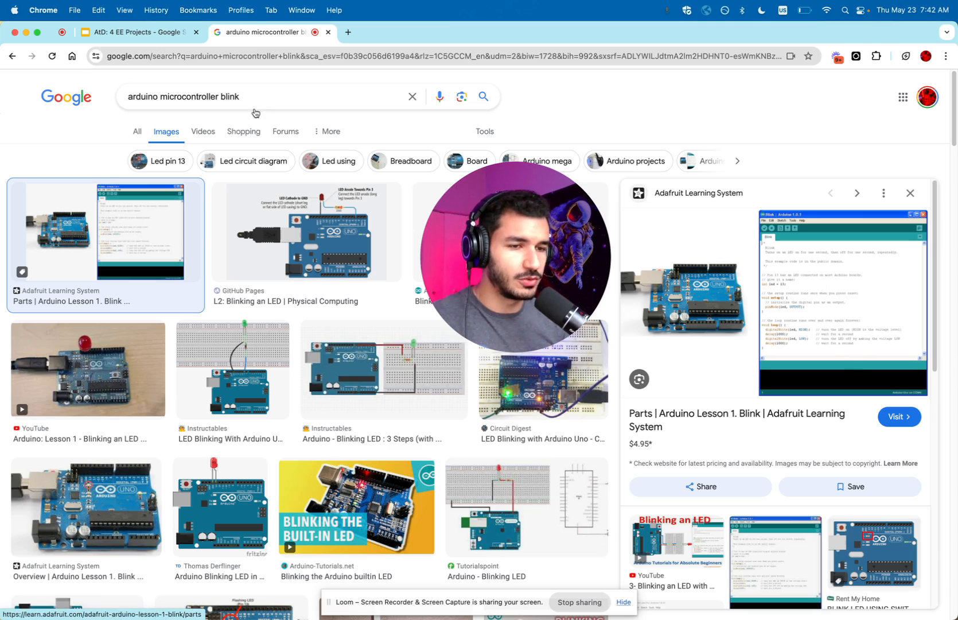
pyautogui.click(133, 32)
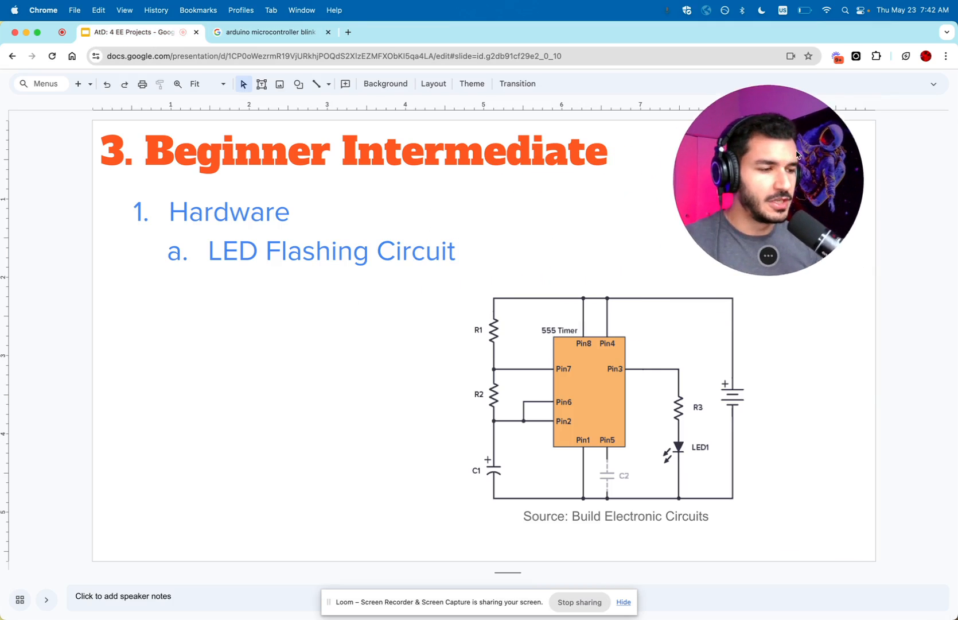
pyautogui.moveTo(841, 351)
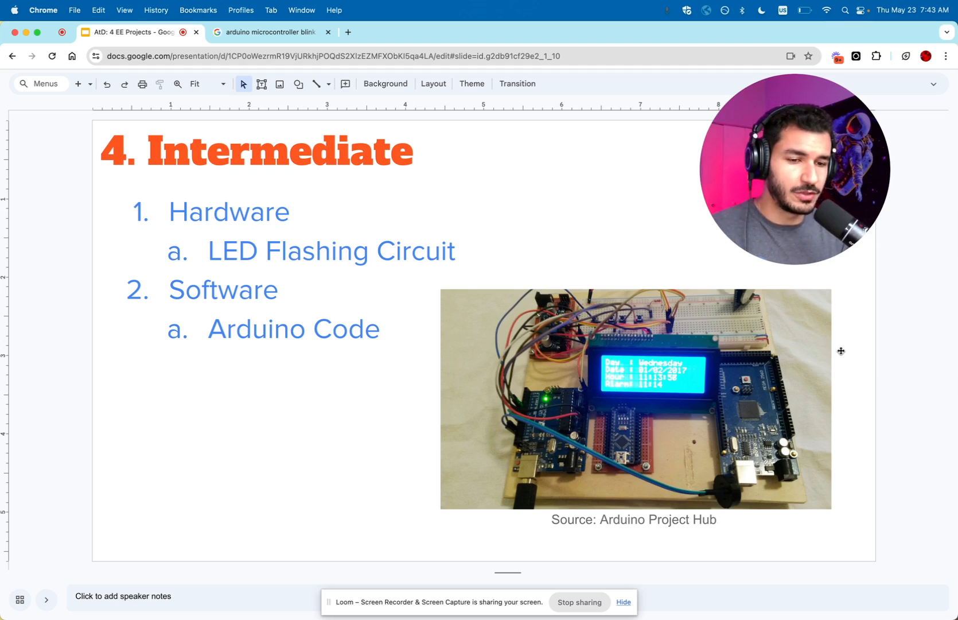
pyautogui.moveTo(614, 462)
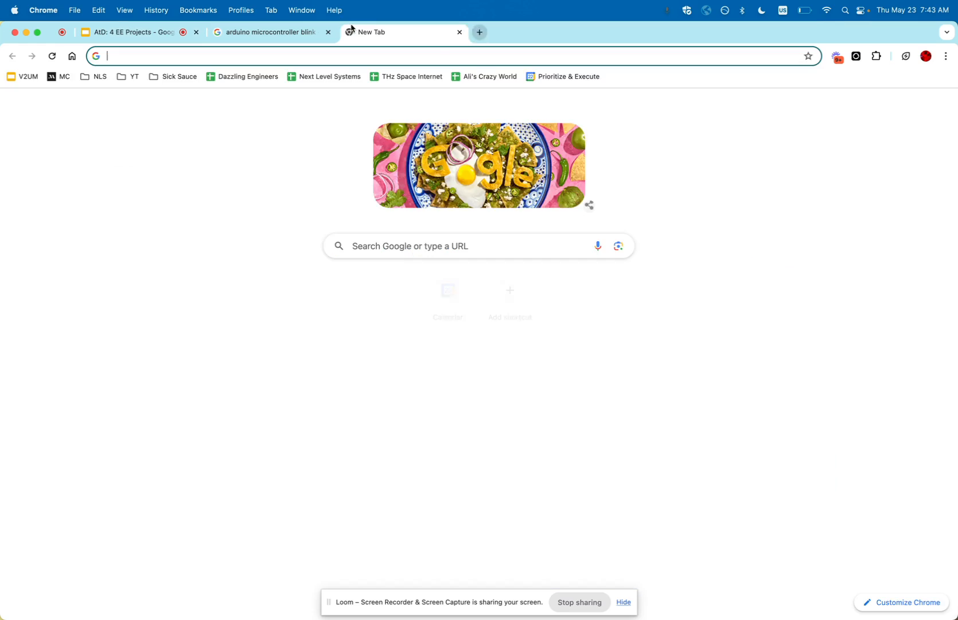
# - Go to amazon.com and search for 'arduino beginner kit'
pyautogui.write('amazon.com')
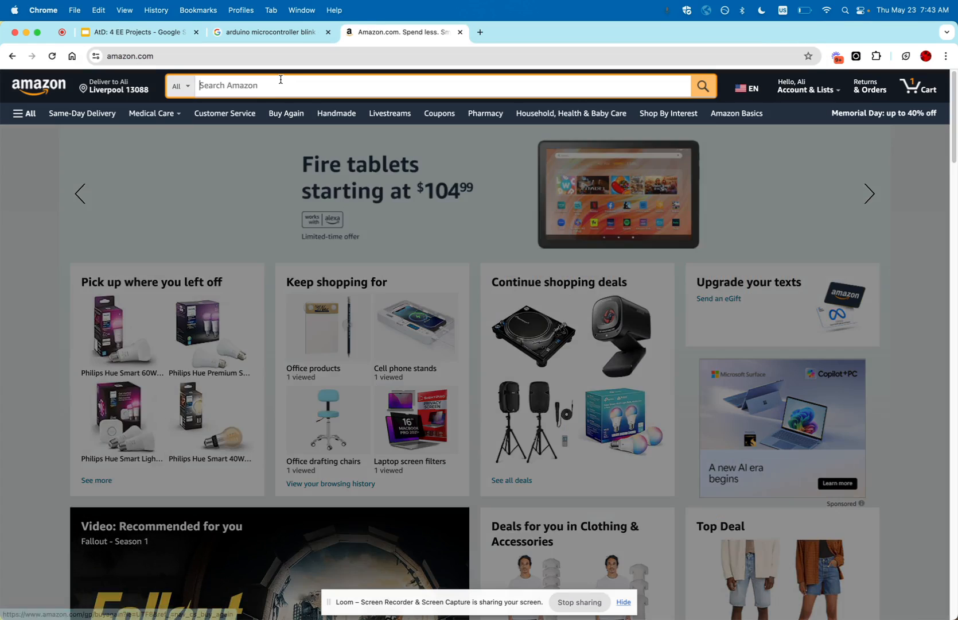
pyautogui.write('arduino begi')
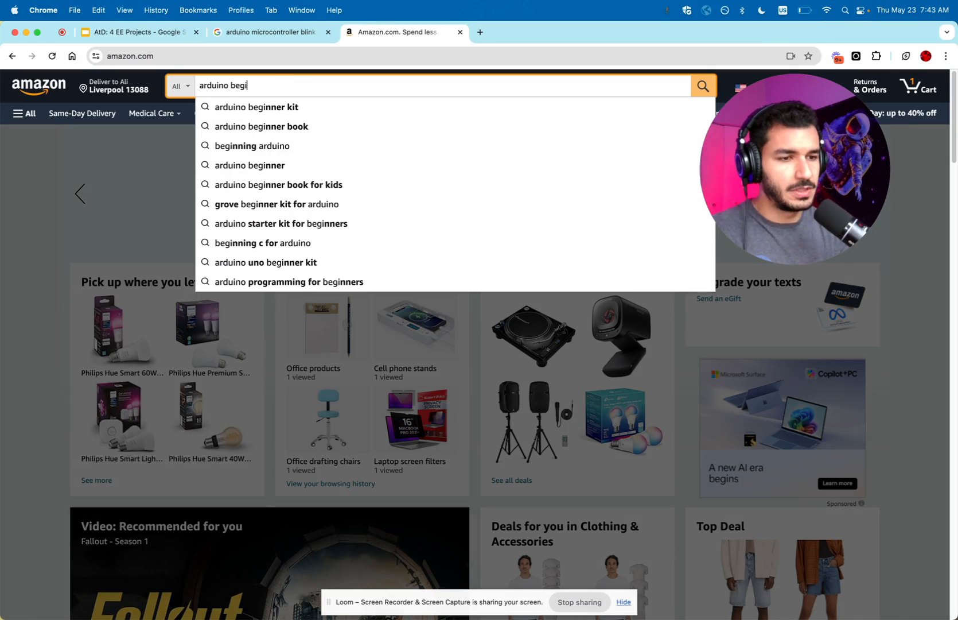
pyautogui.click(259, 106)
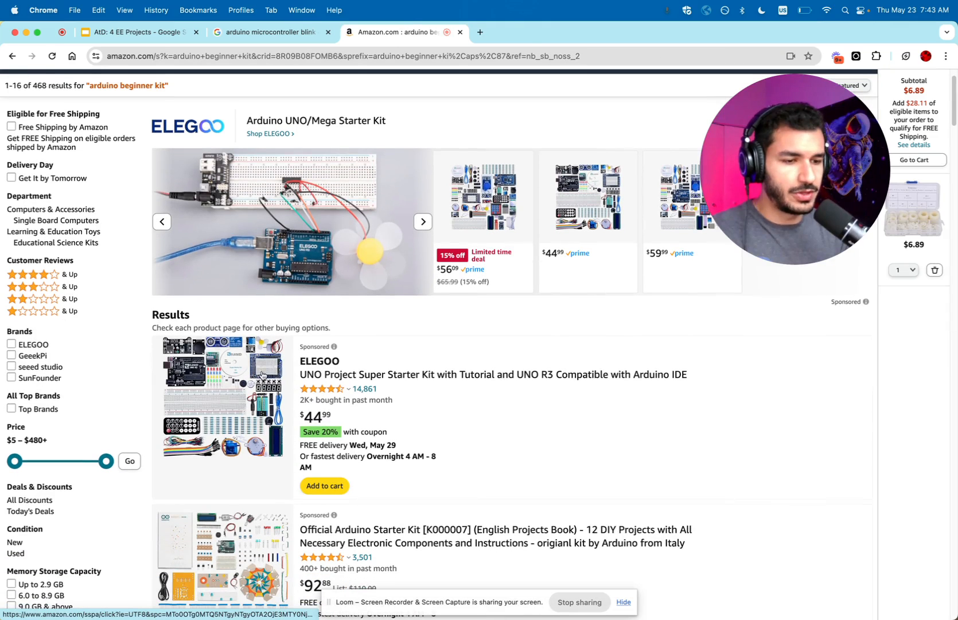
# - Scroll through the Arduino starter kit results, then go back to the EE Projects slides
pyautogui.click(423, 222)
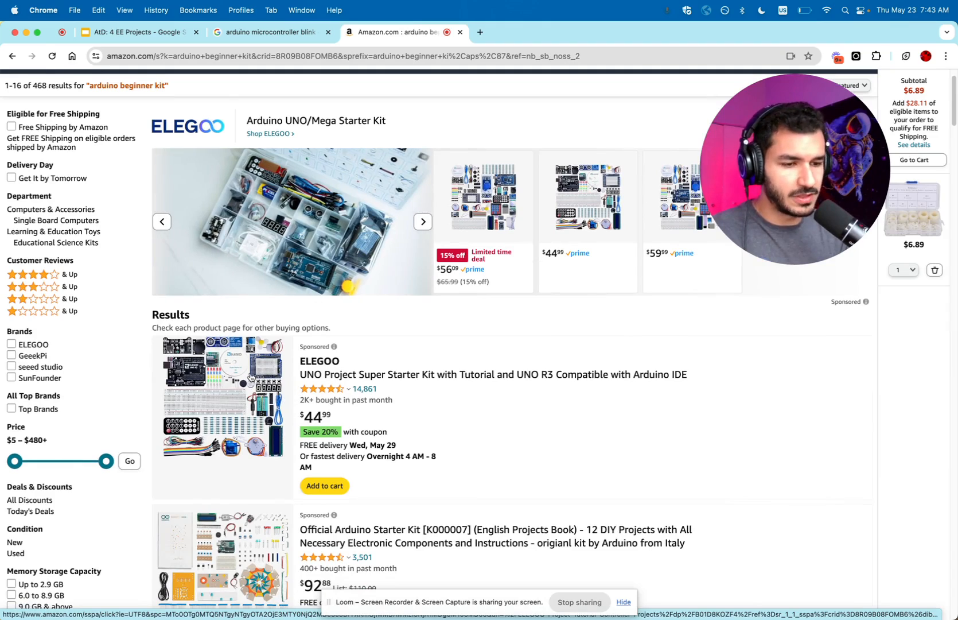
pyautogui.scroll(-3)
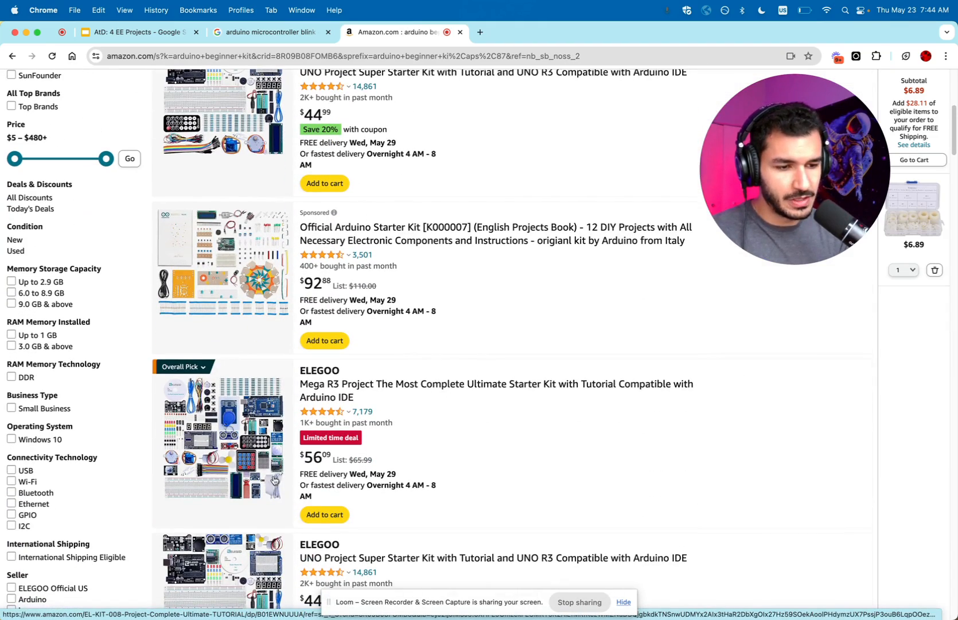
pyautogui.scroll(-3)
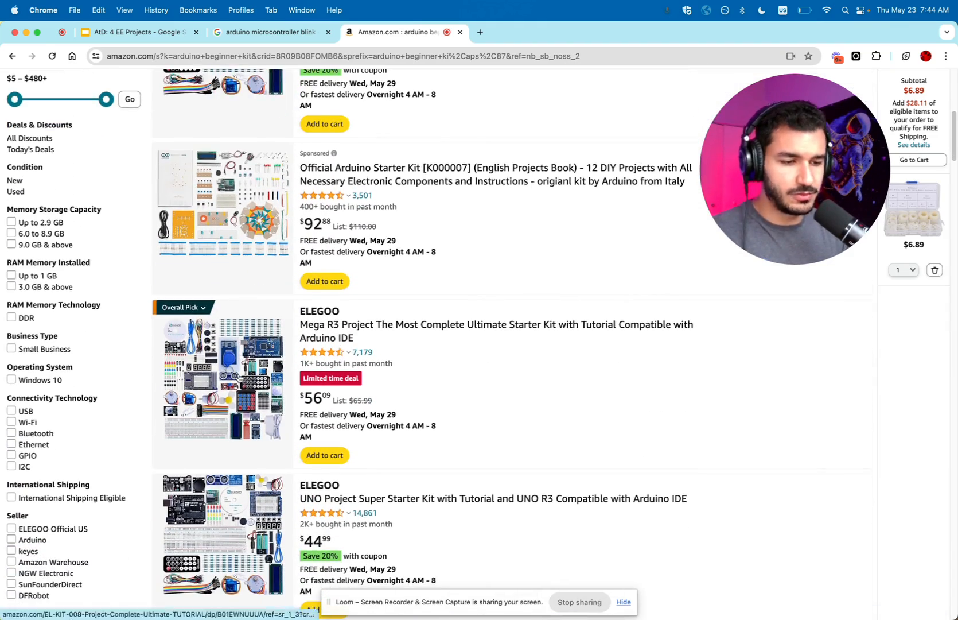
pyautogui.scroll(-3)
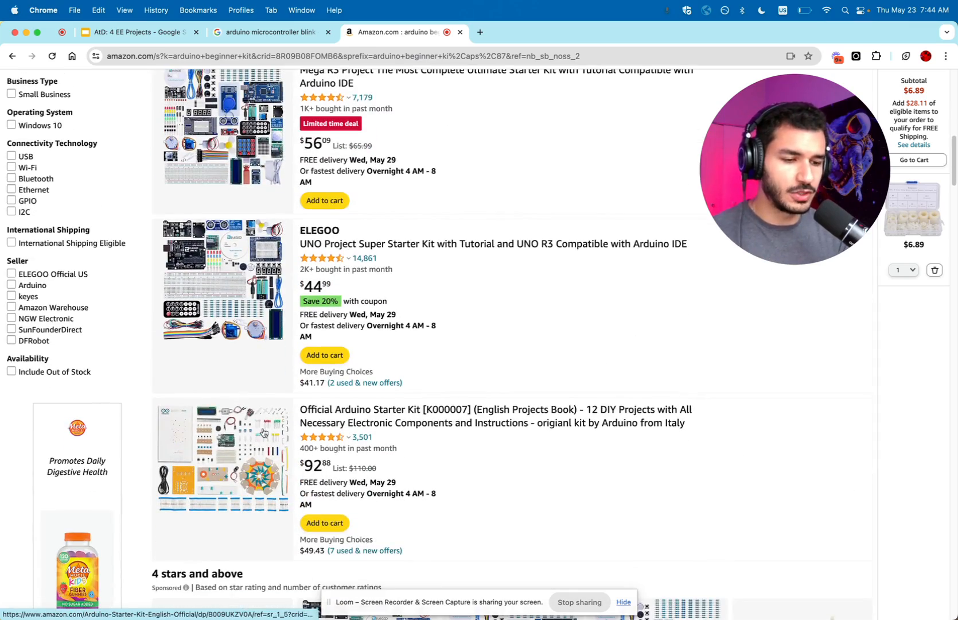
pyautogui.scroll(-3)
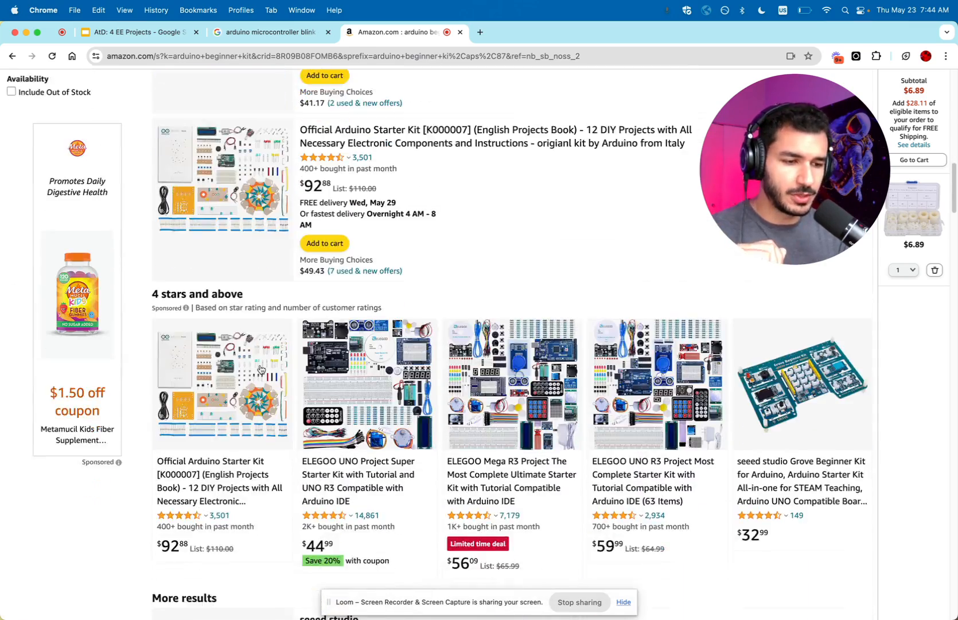
pyautogui.click(140, 31)
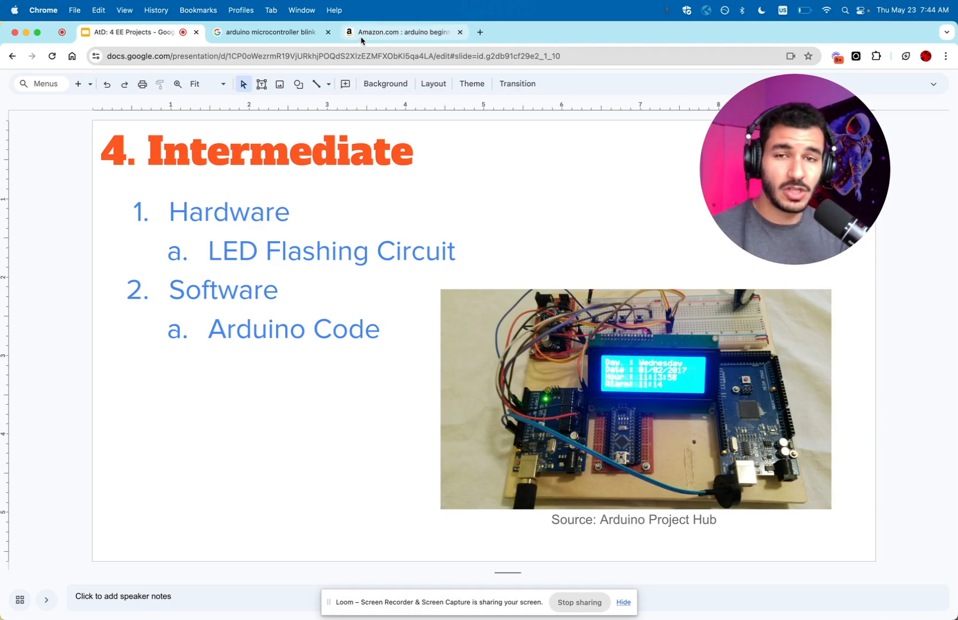
pyautogui.moveTo(629, 369)
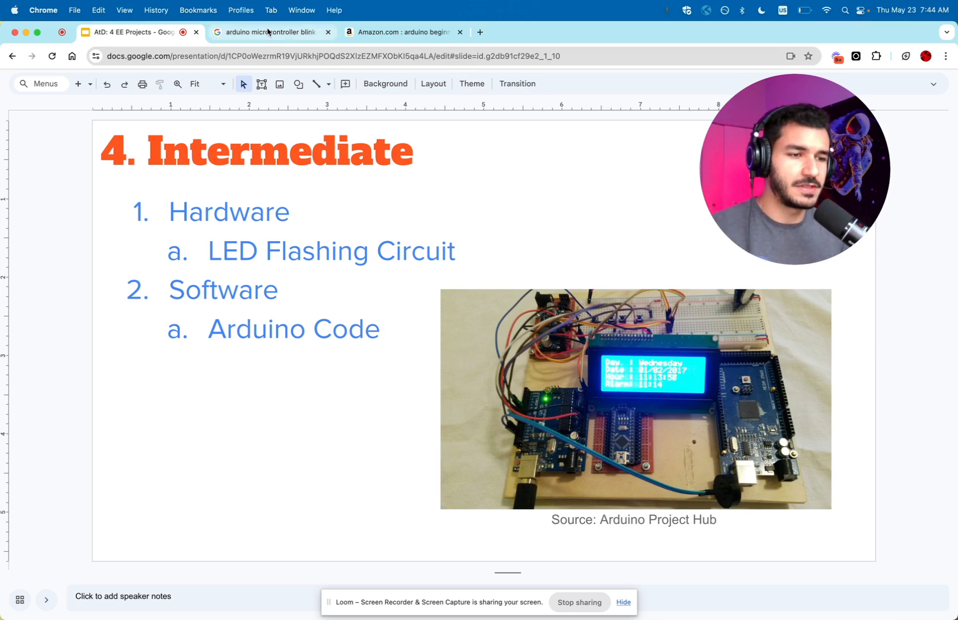
# - Switch to the 'arduino microcontroller blink' Google image results tab
pyautogui.click(270, 32)
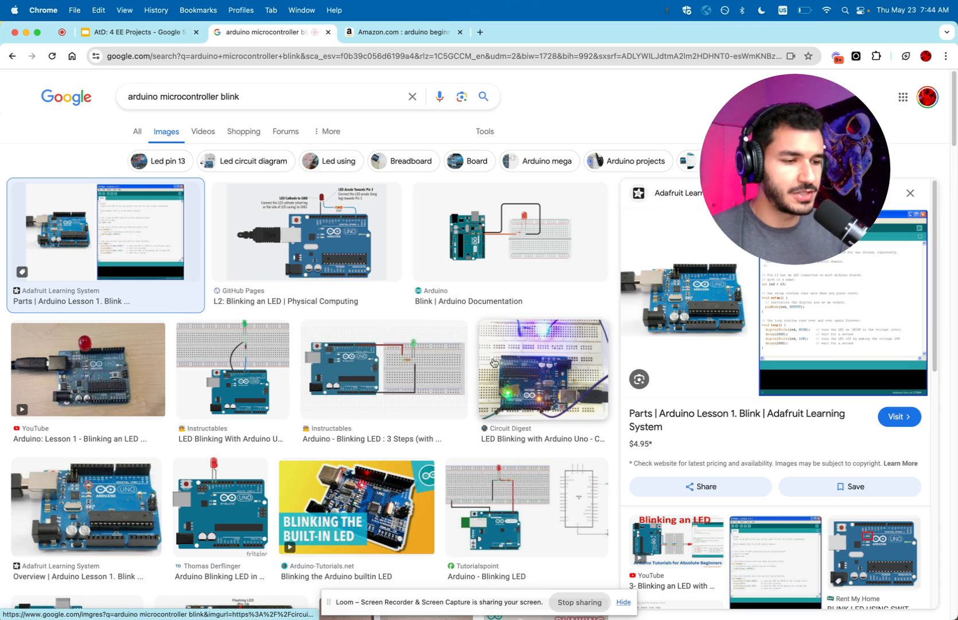
# - Scroll Amazon's beginner kit results past the DFRobot and SunFounder kits, then return to the slides
pyautogui.click(402, 31)
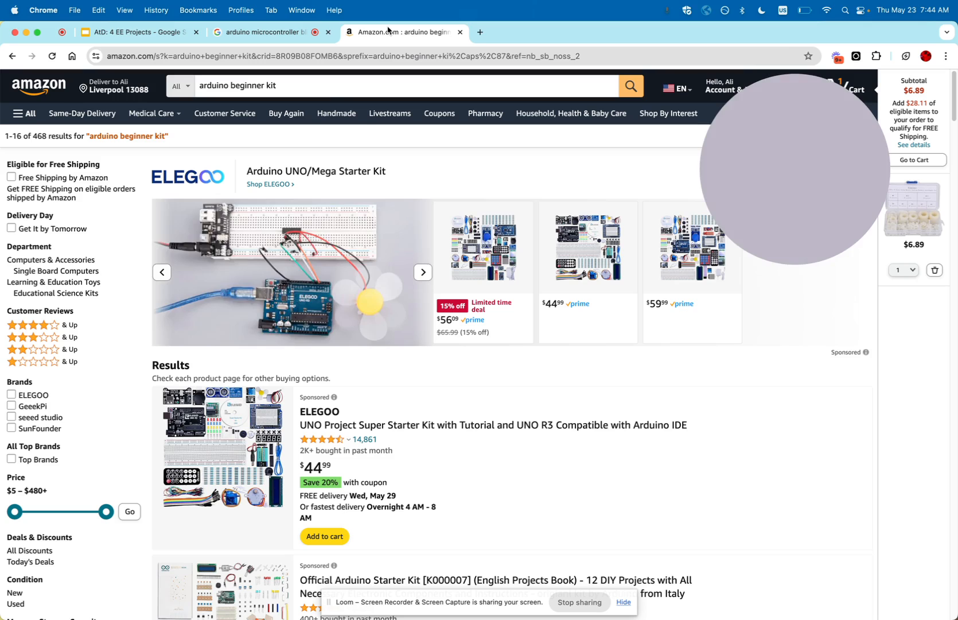
pyautogui.scroll(-3)
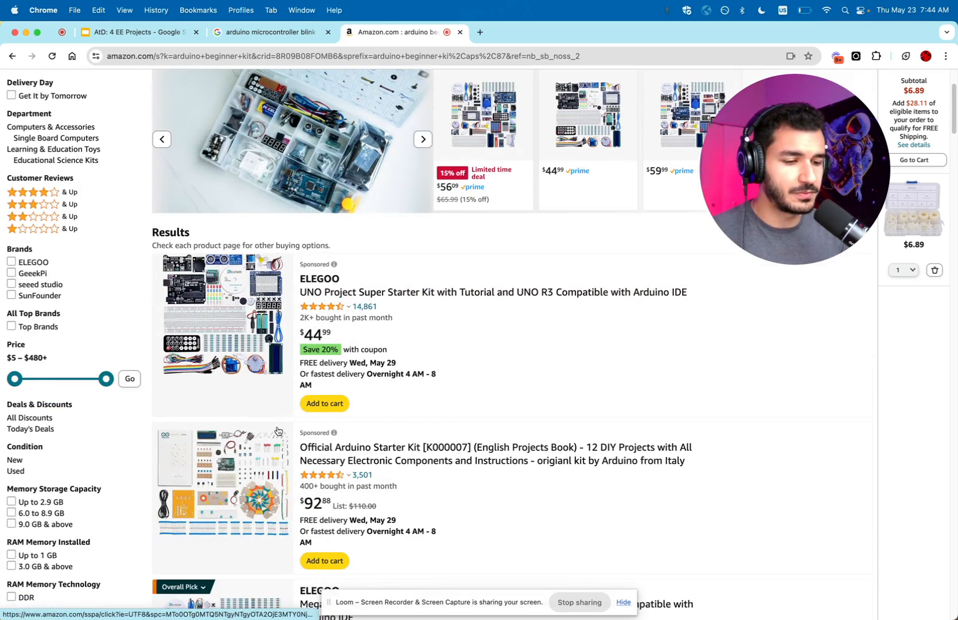
pyautogui.scroll(-3)
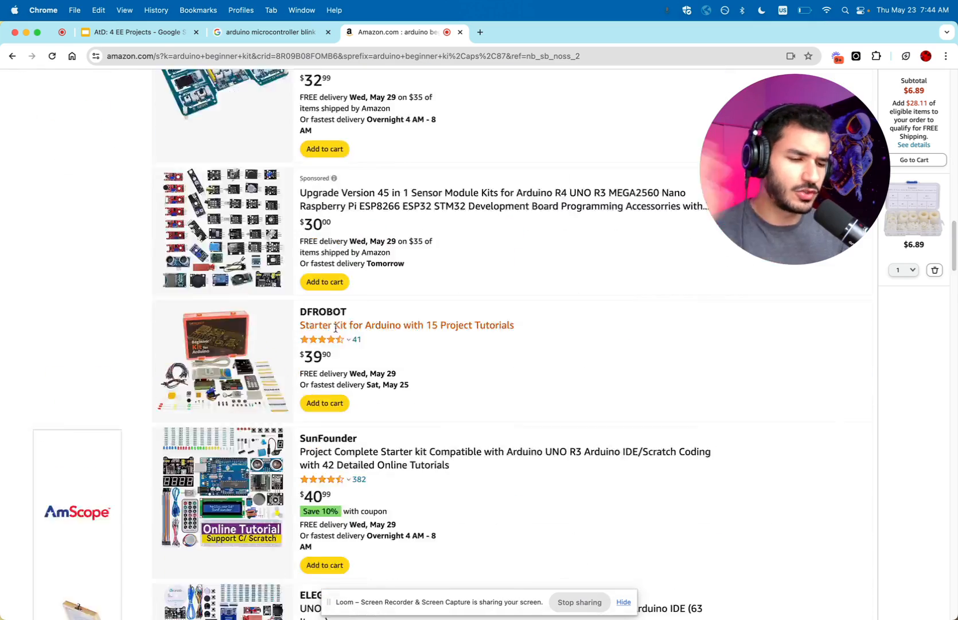
pyautogui.scroll(-3)
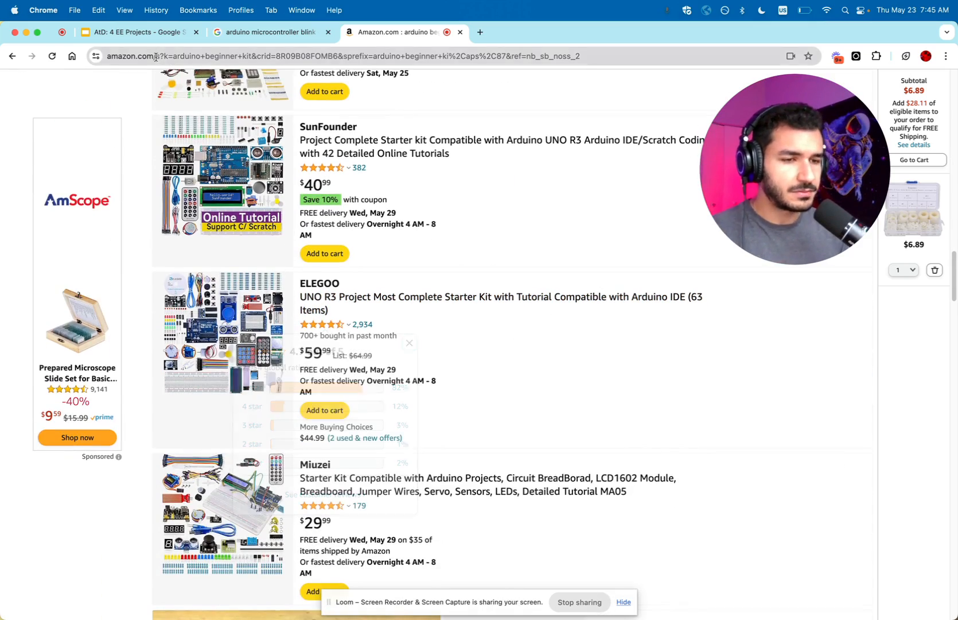
pyautogui.click(138, 31)
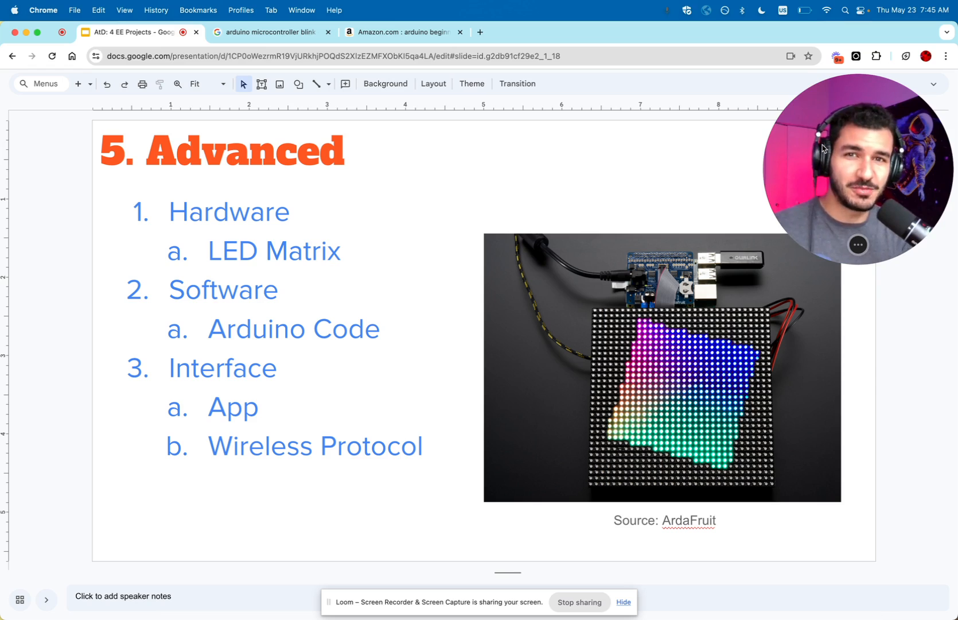
pyautogui.moveTo(706, 364)
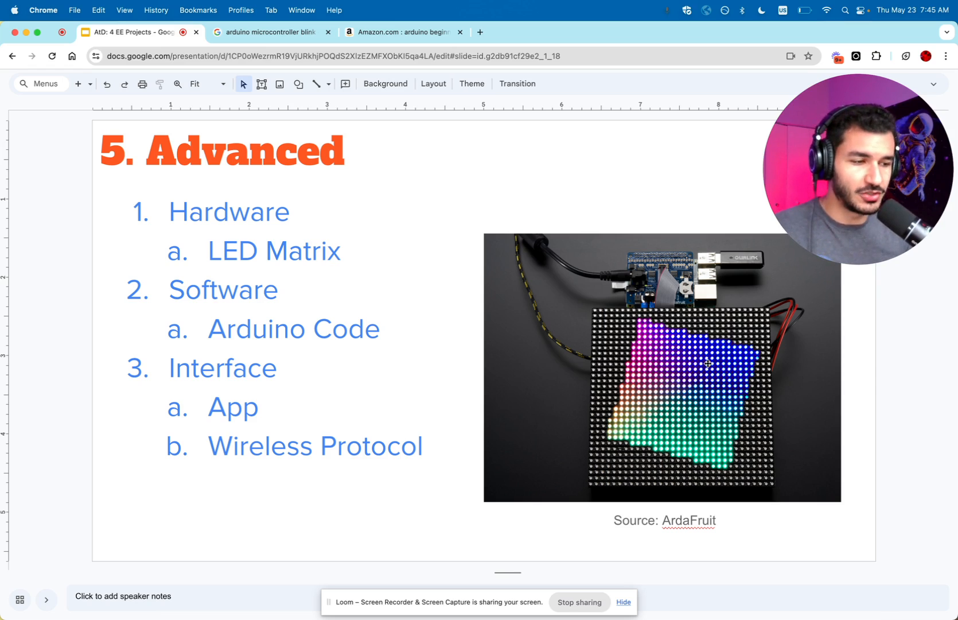
pyautogui.moveTo(813, 416)
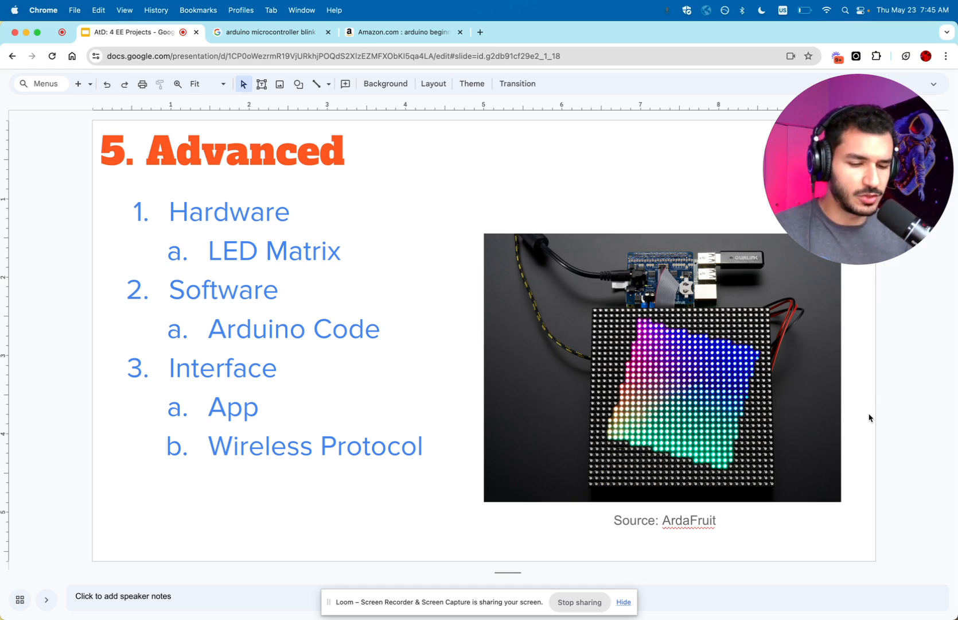
pyautogui.moveTo(856, 424)
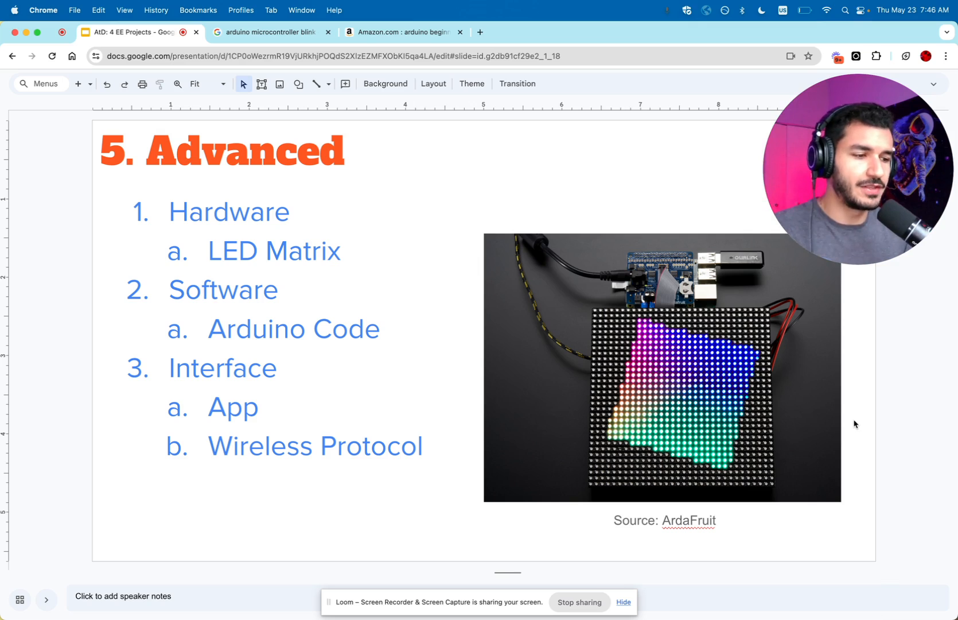
pyautogui.moveTo(584, 261)
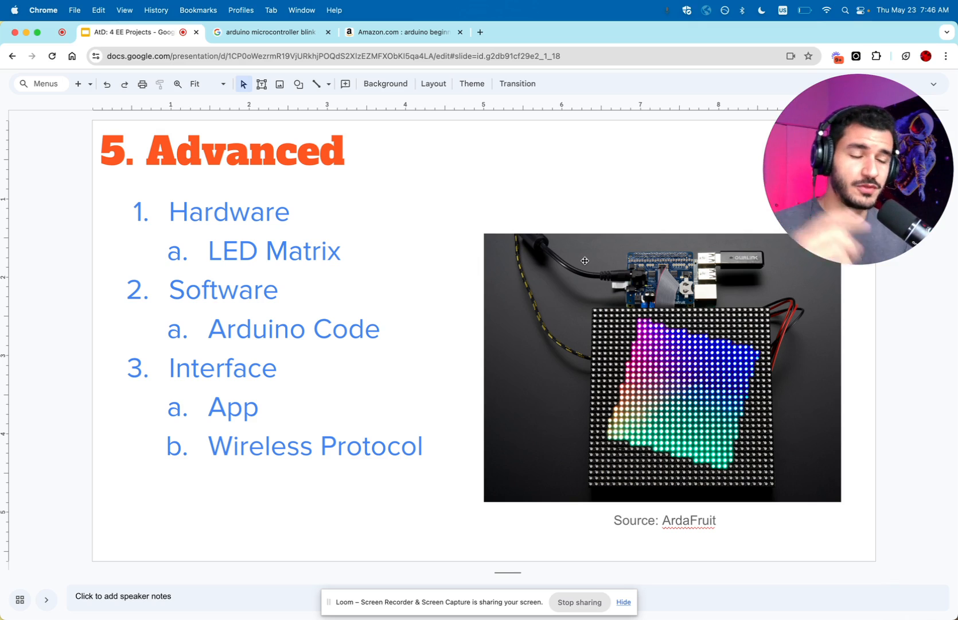
pyautogui.moveTo(648, 320)
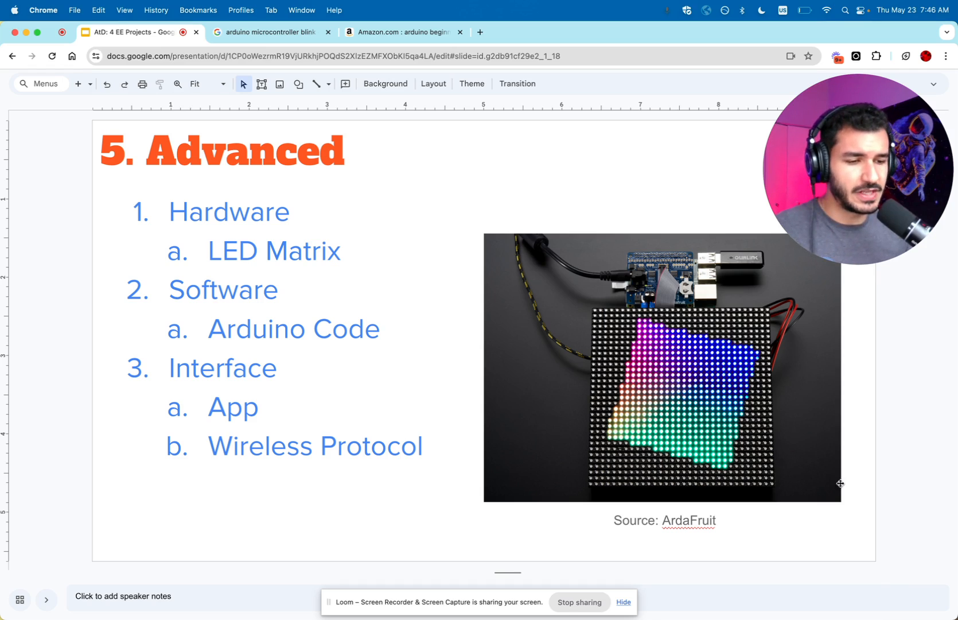
pyautogui.moveTo(737, 351)
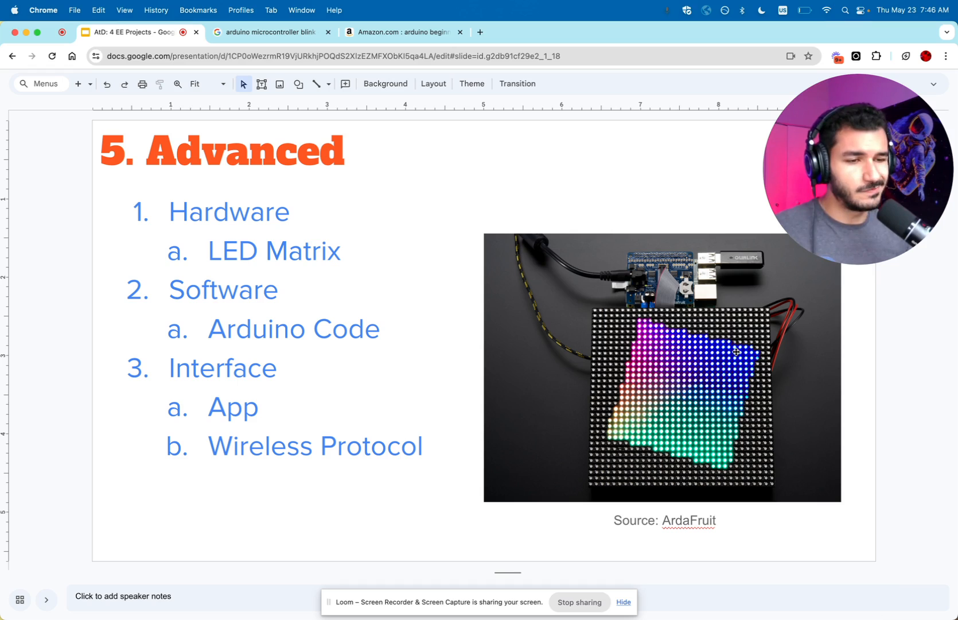
pyautogui.moveTo(625, 299)
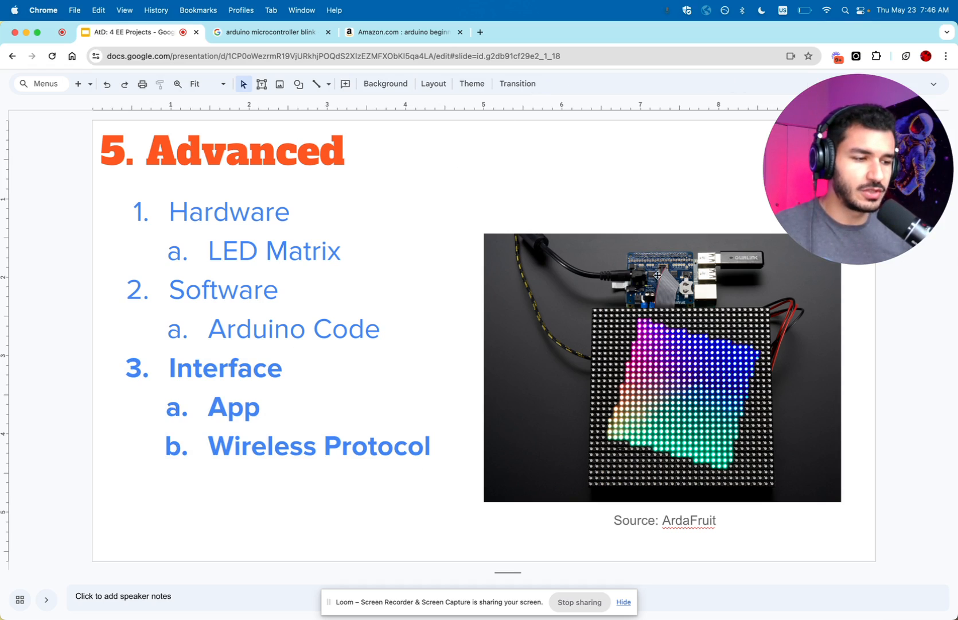
pyautogui.moveTo(663, 342)
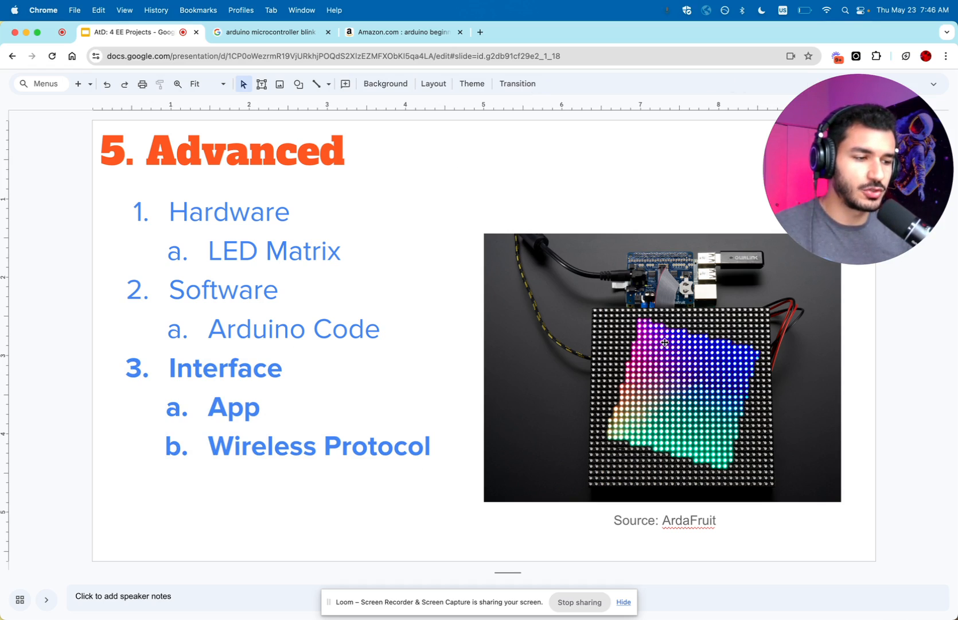
pyautogui.moveTo(674, 424)
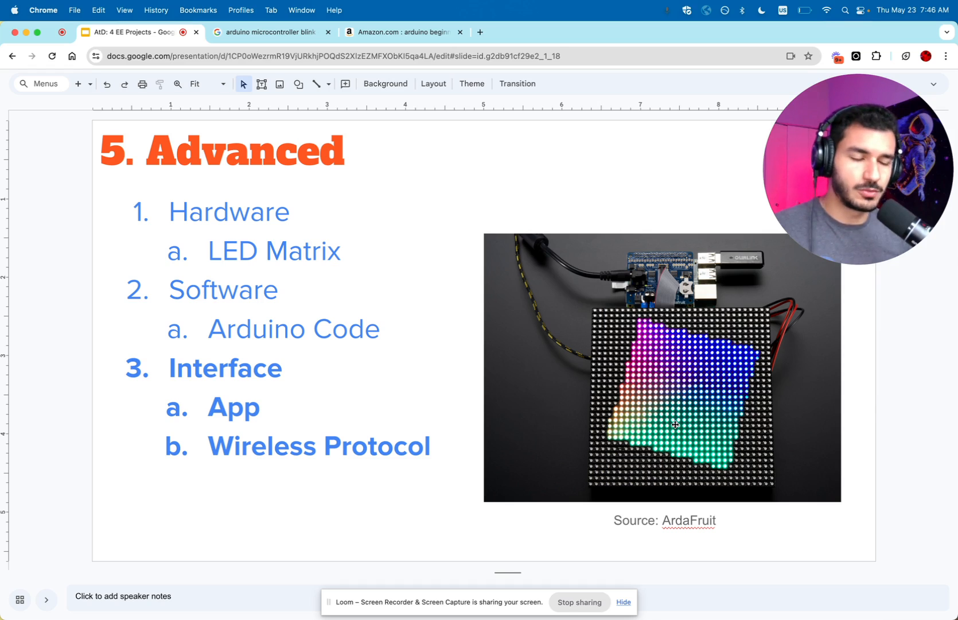
pyautogui.moveTo(870, 329)
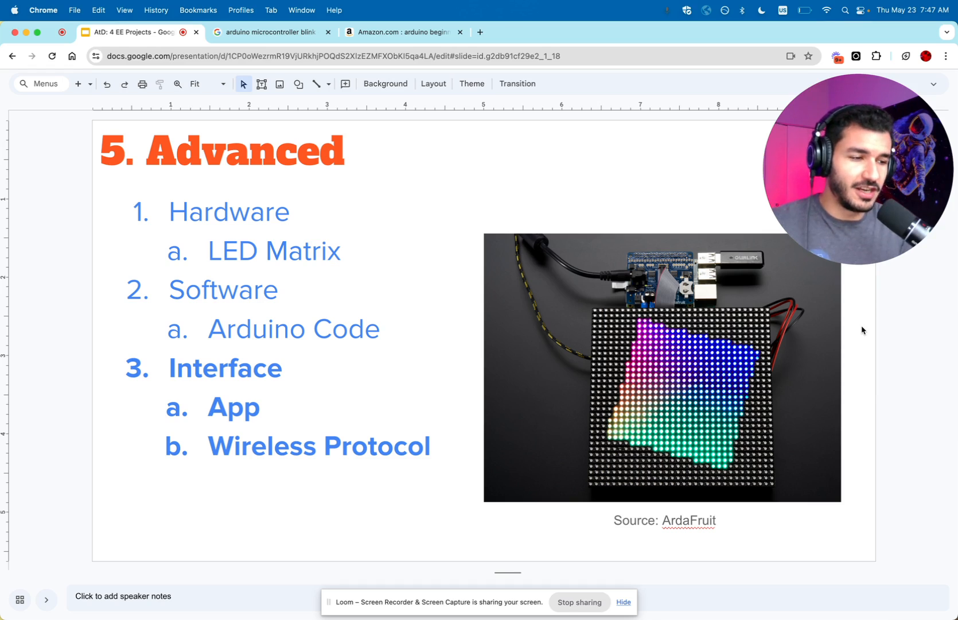
pyautogui.moveTo(698, 354)
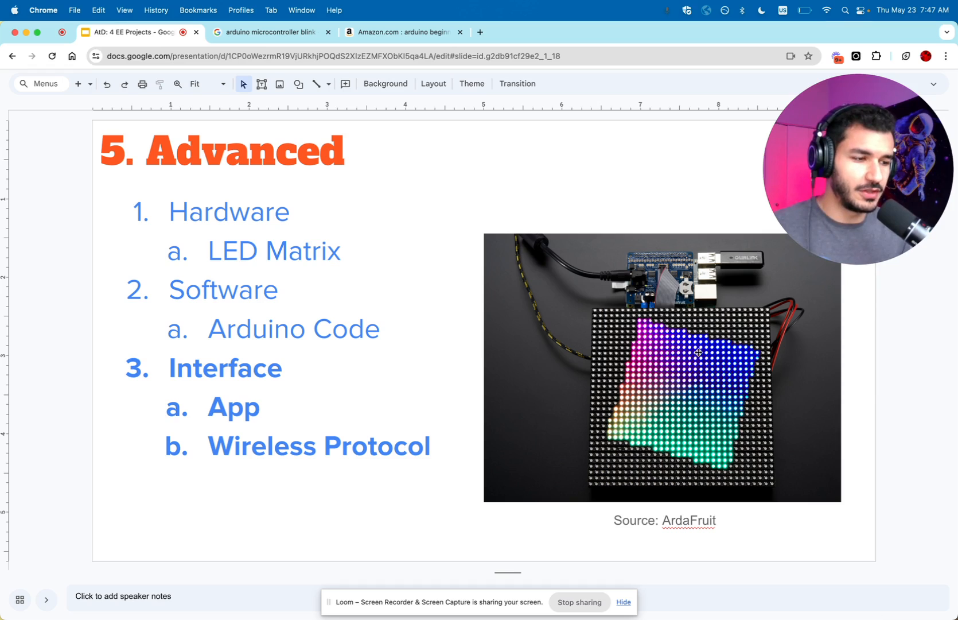
pyautogui.moveTo(455, 349)
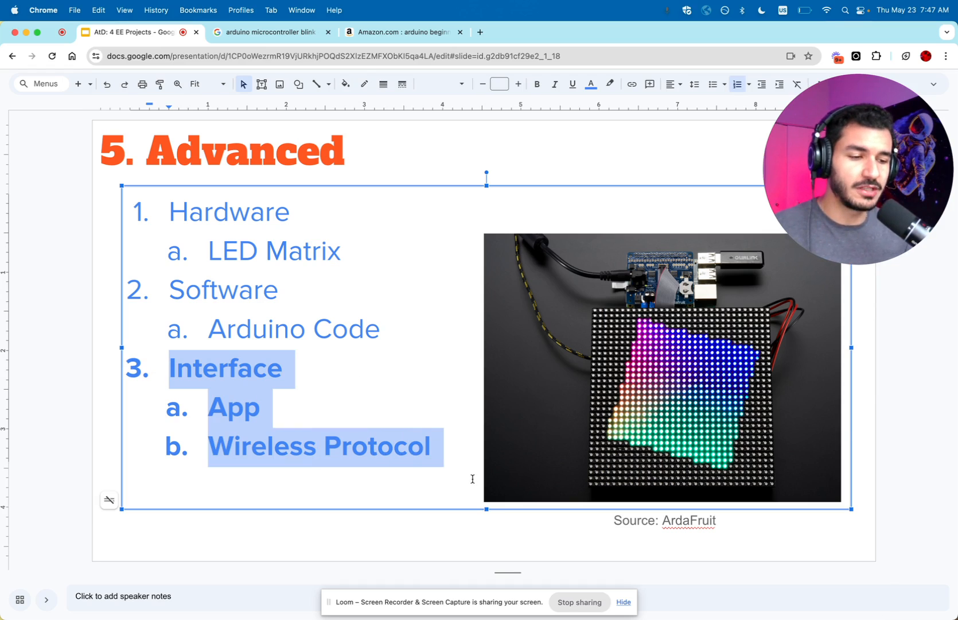
pyautogui.click(275, 390)
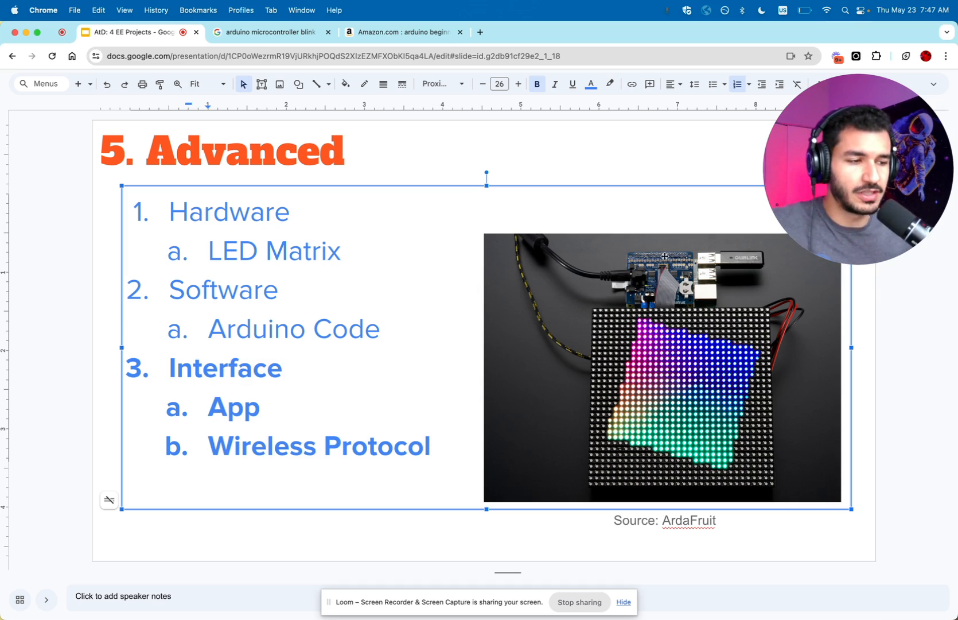
pyautogui.moveTo(861, 381)
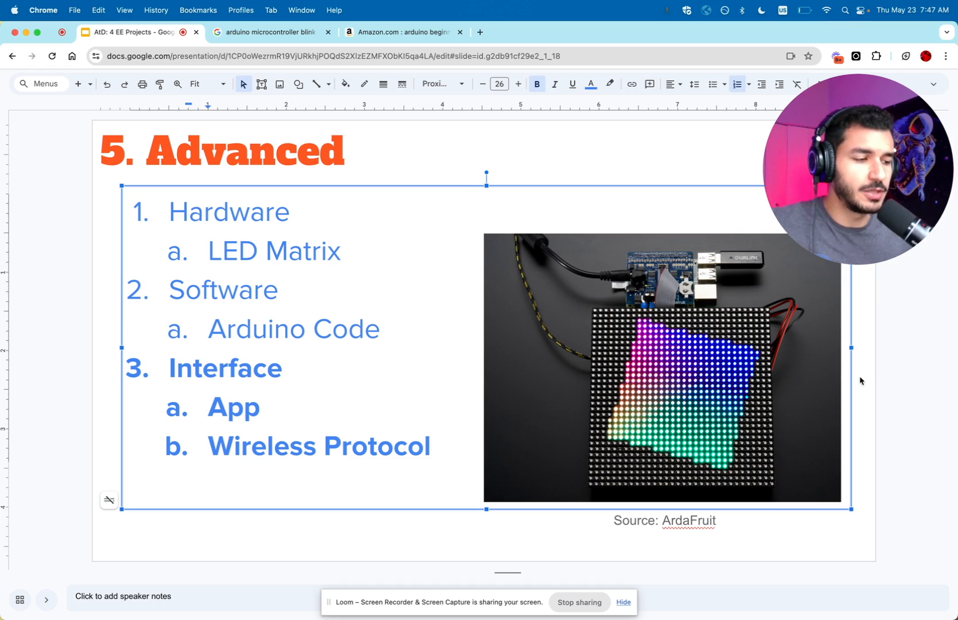
pyautogui.click(666, 276)
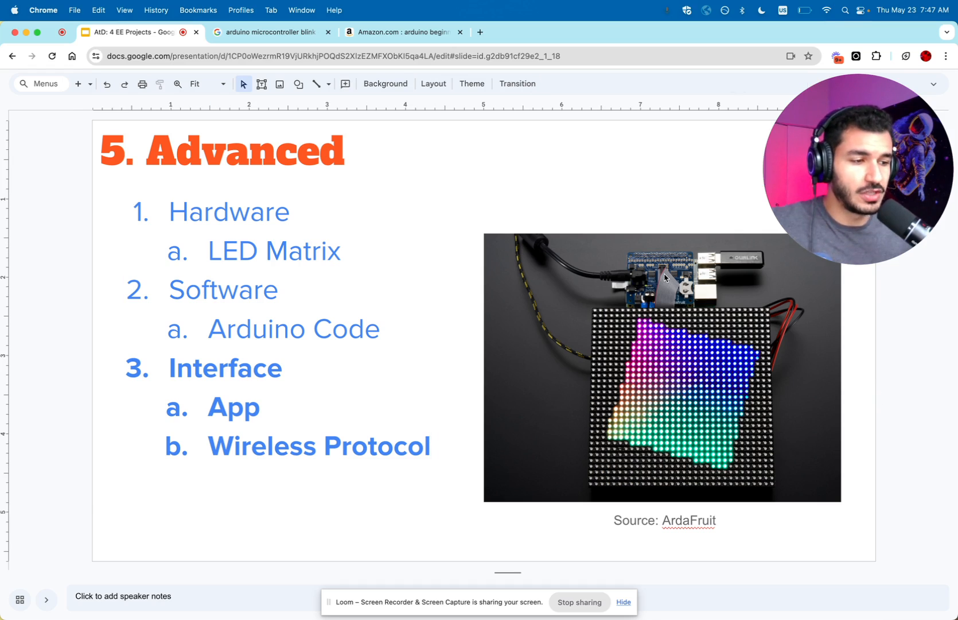
pyautogui.moveTo(669, 304)
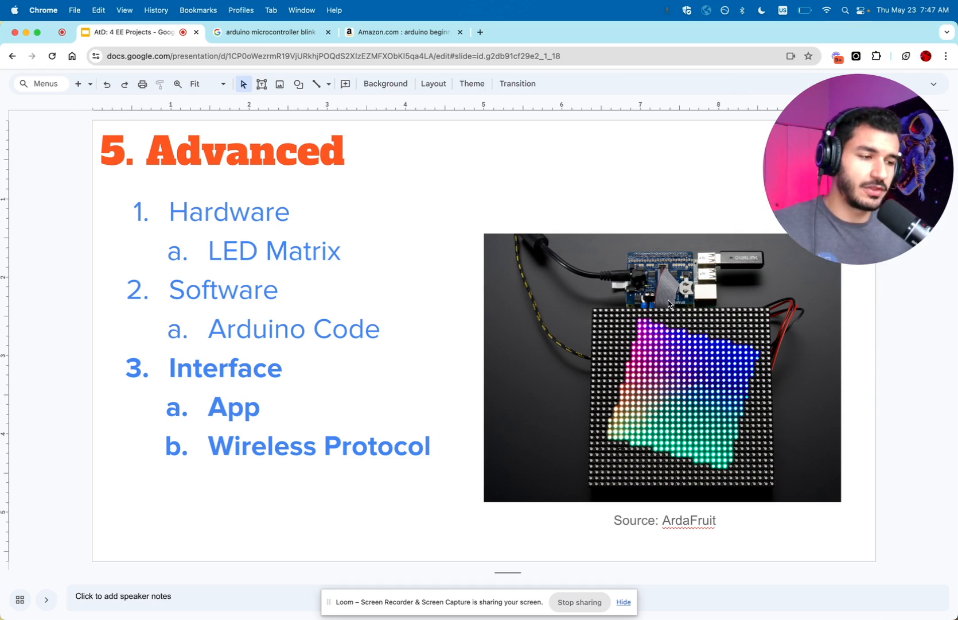
pyautogui.moveTo(701, 290)
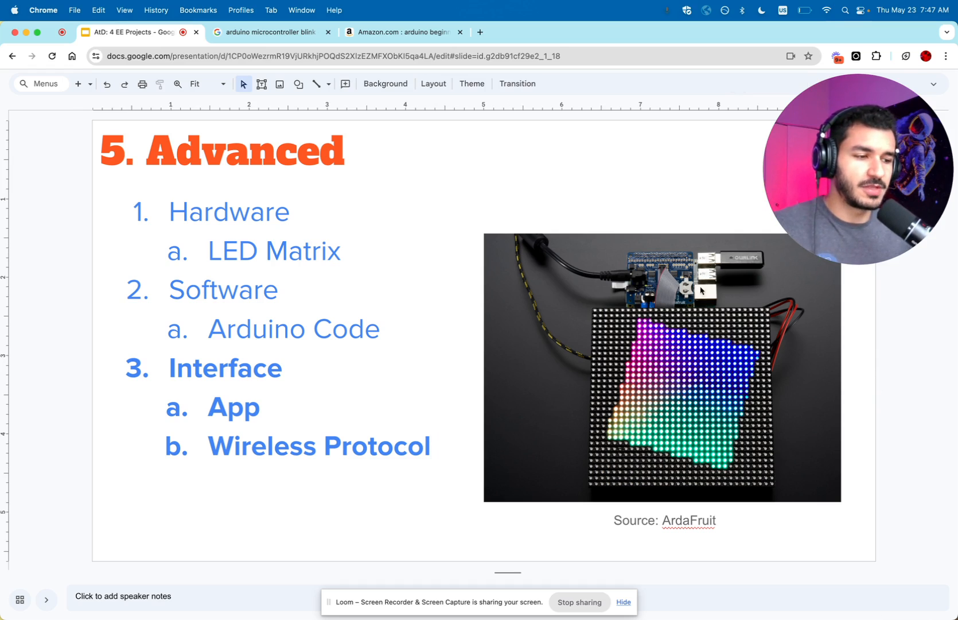
pyautogui.moveTo(769, 430)
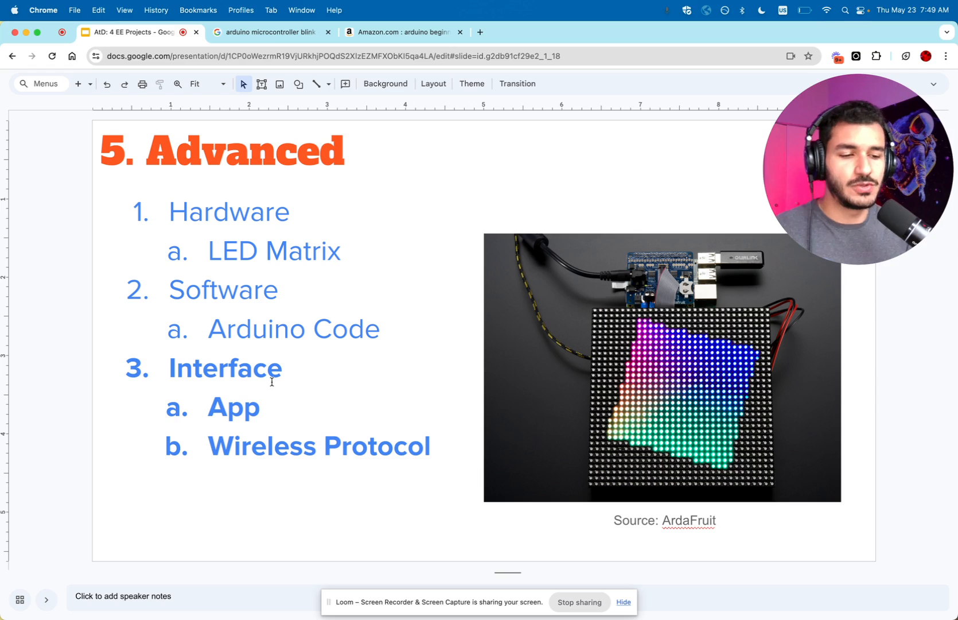
pyautogui.moveTo(598, 445)
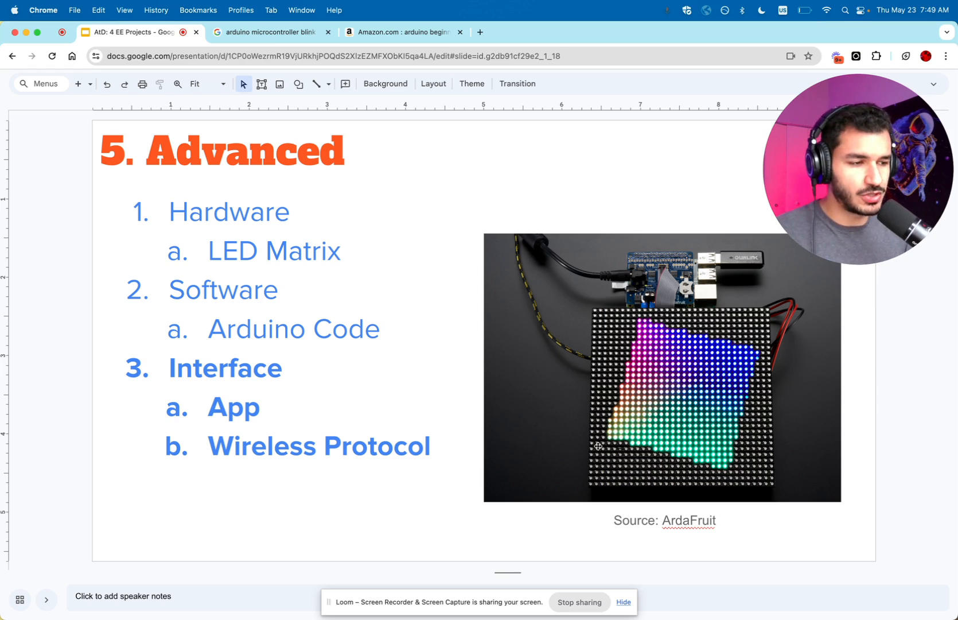
pyautogui.moveTo(858, 419)
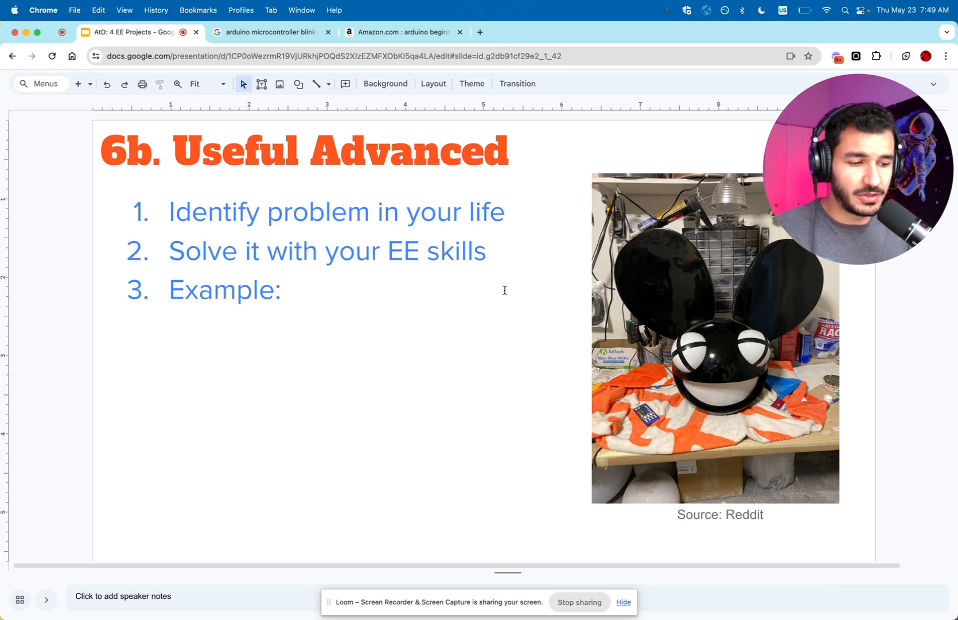
pyautogui.moveTo(510, 304)
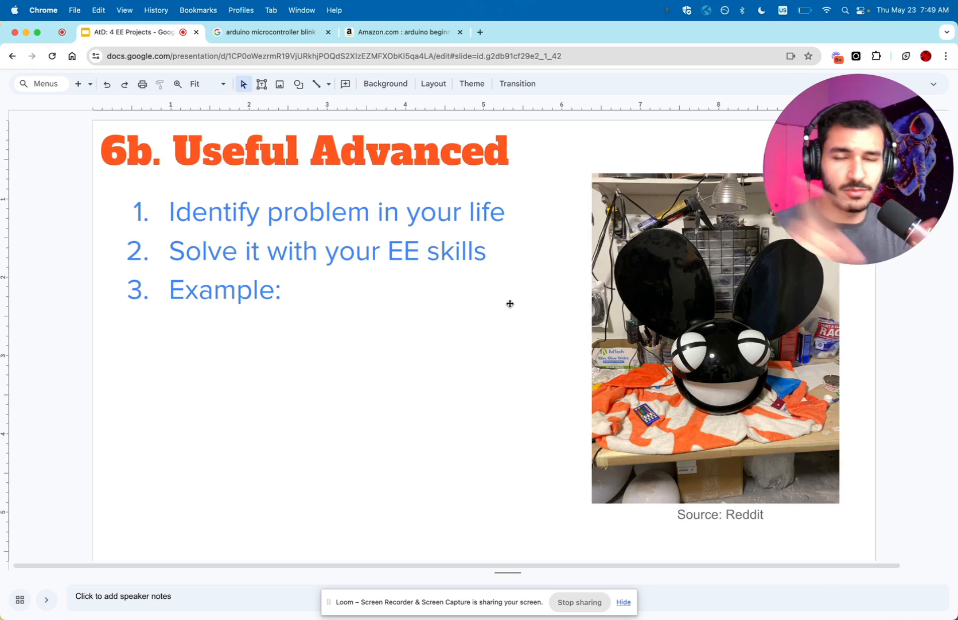